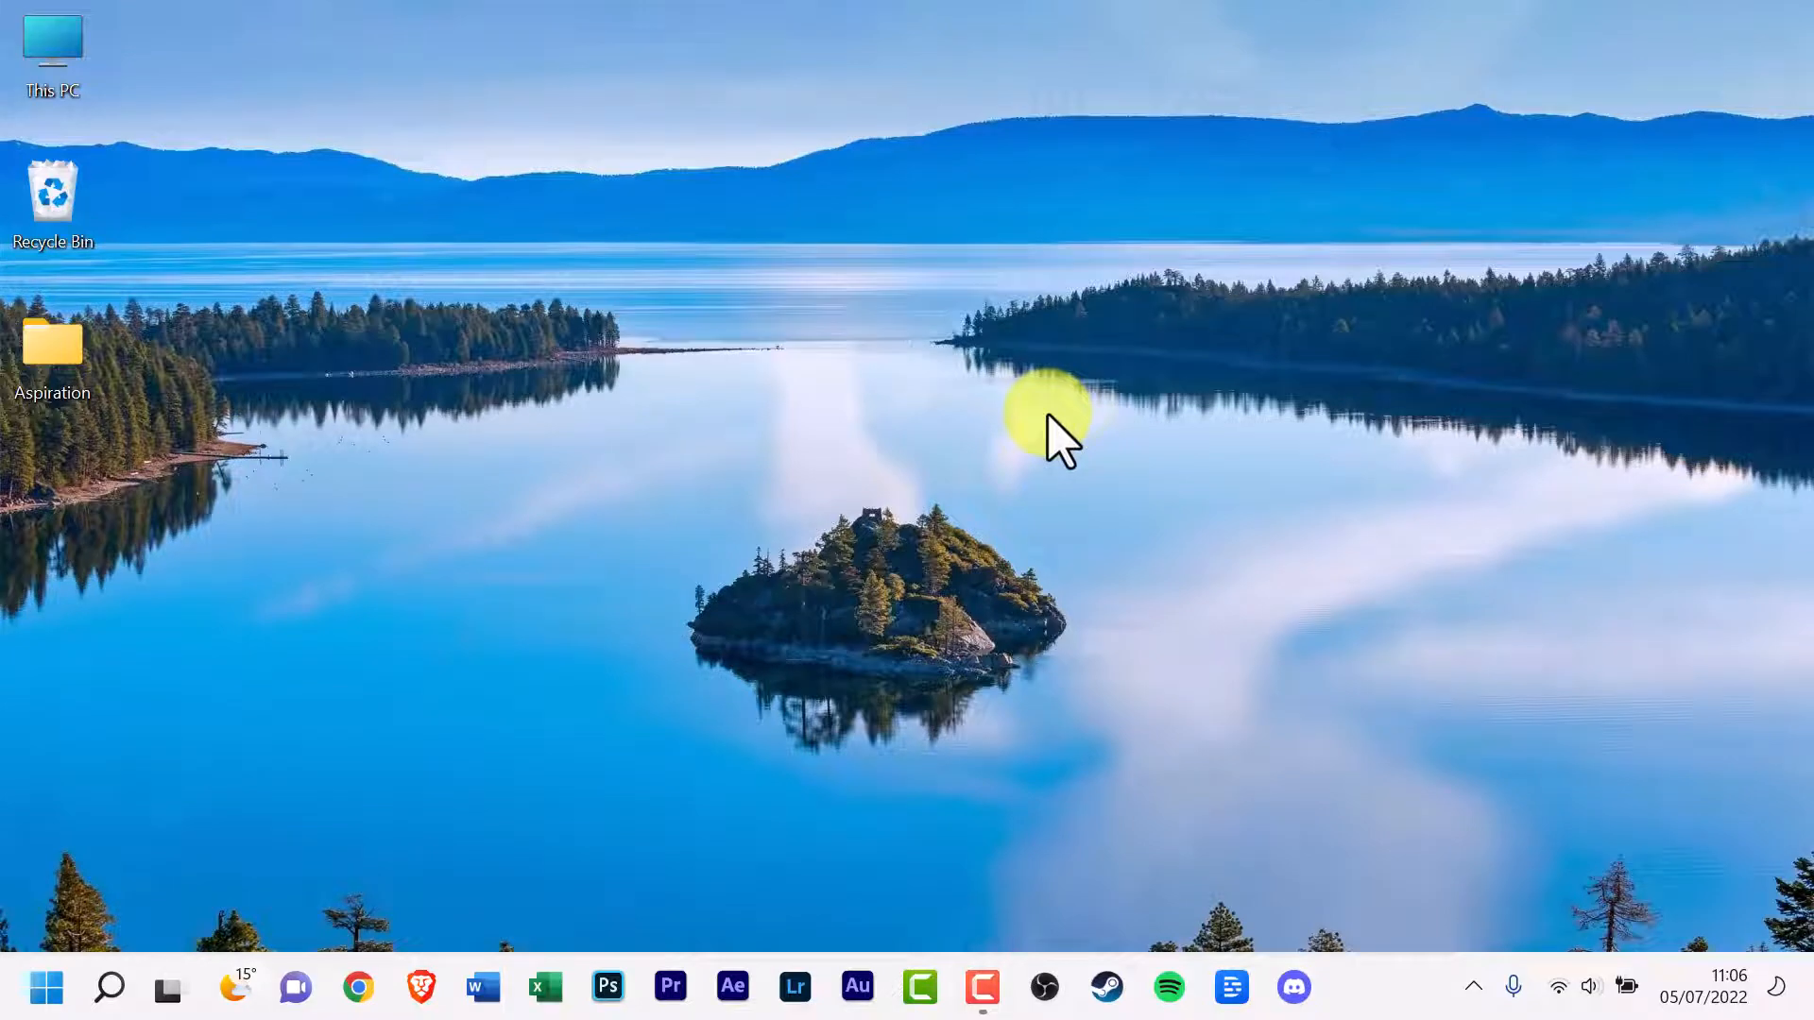
mouse_move(331, 682)
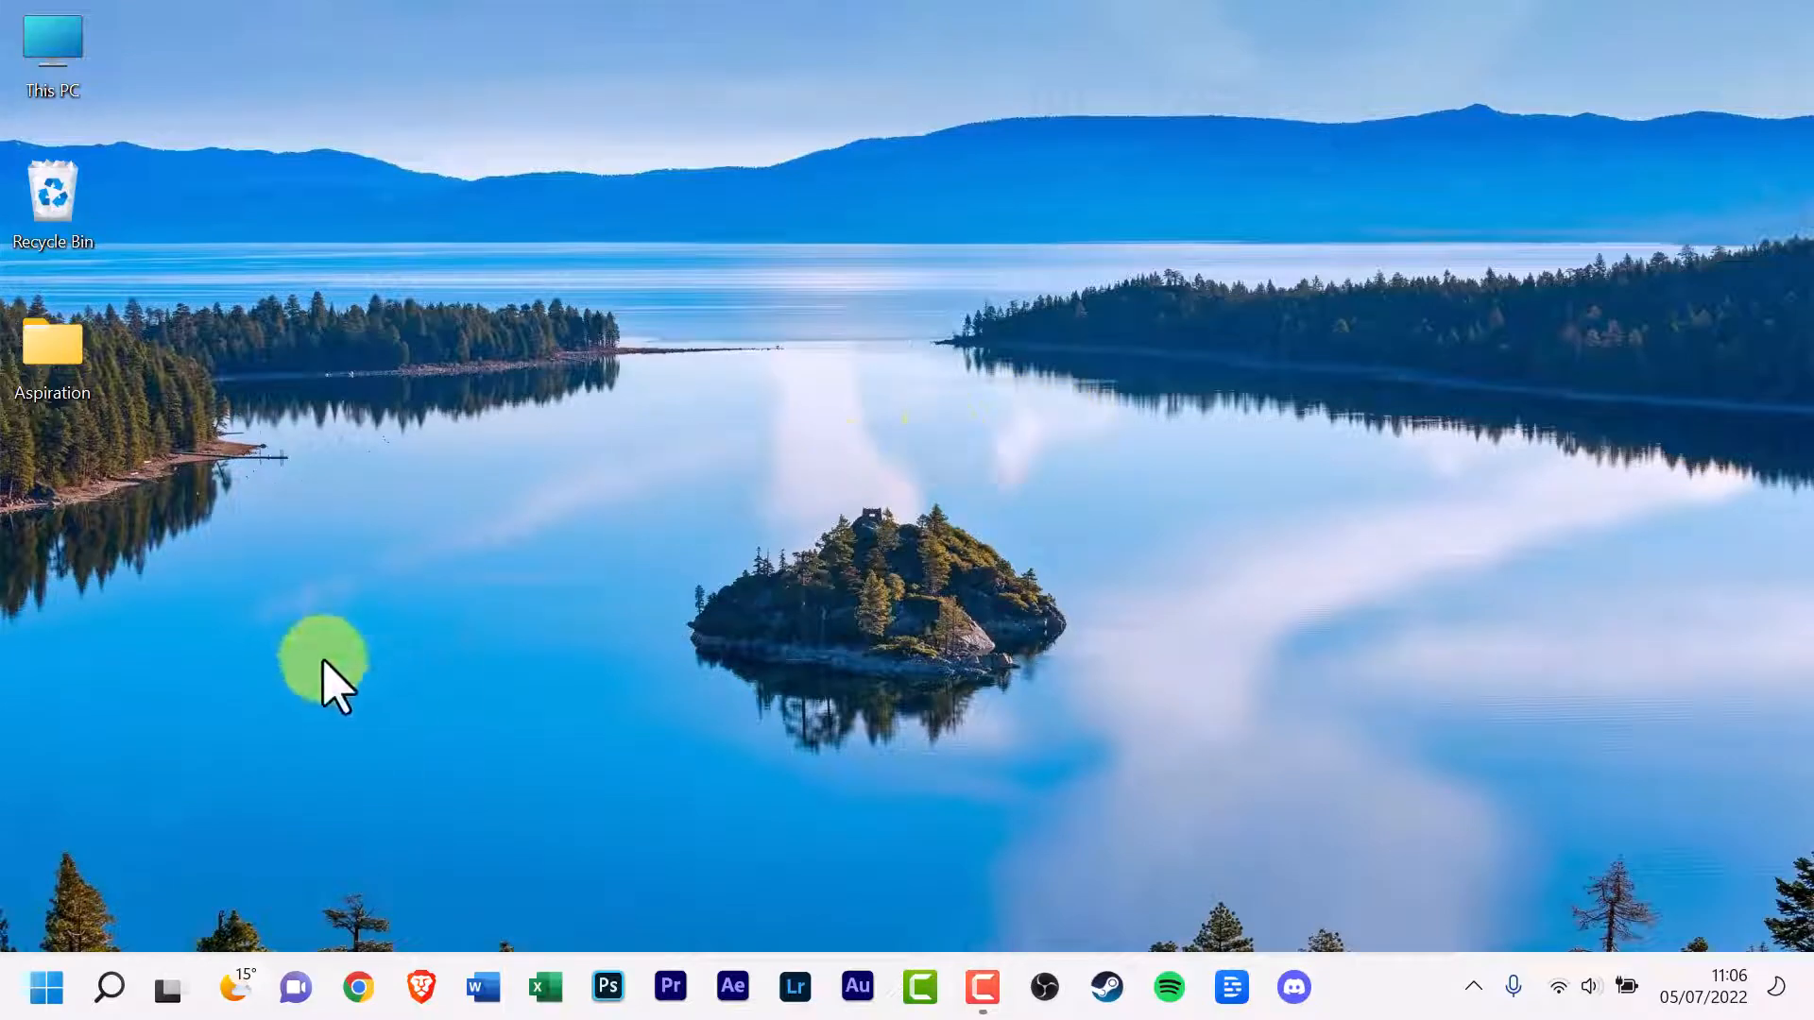
Step: Search Windows for 'microsoft store' from the taskbar search
left_click(109, 987)
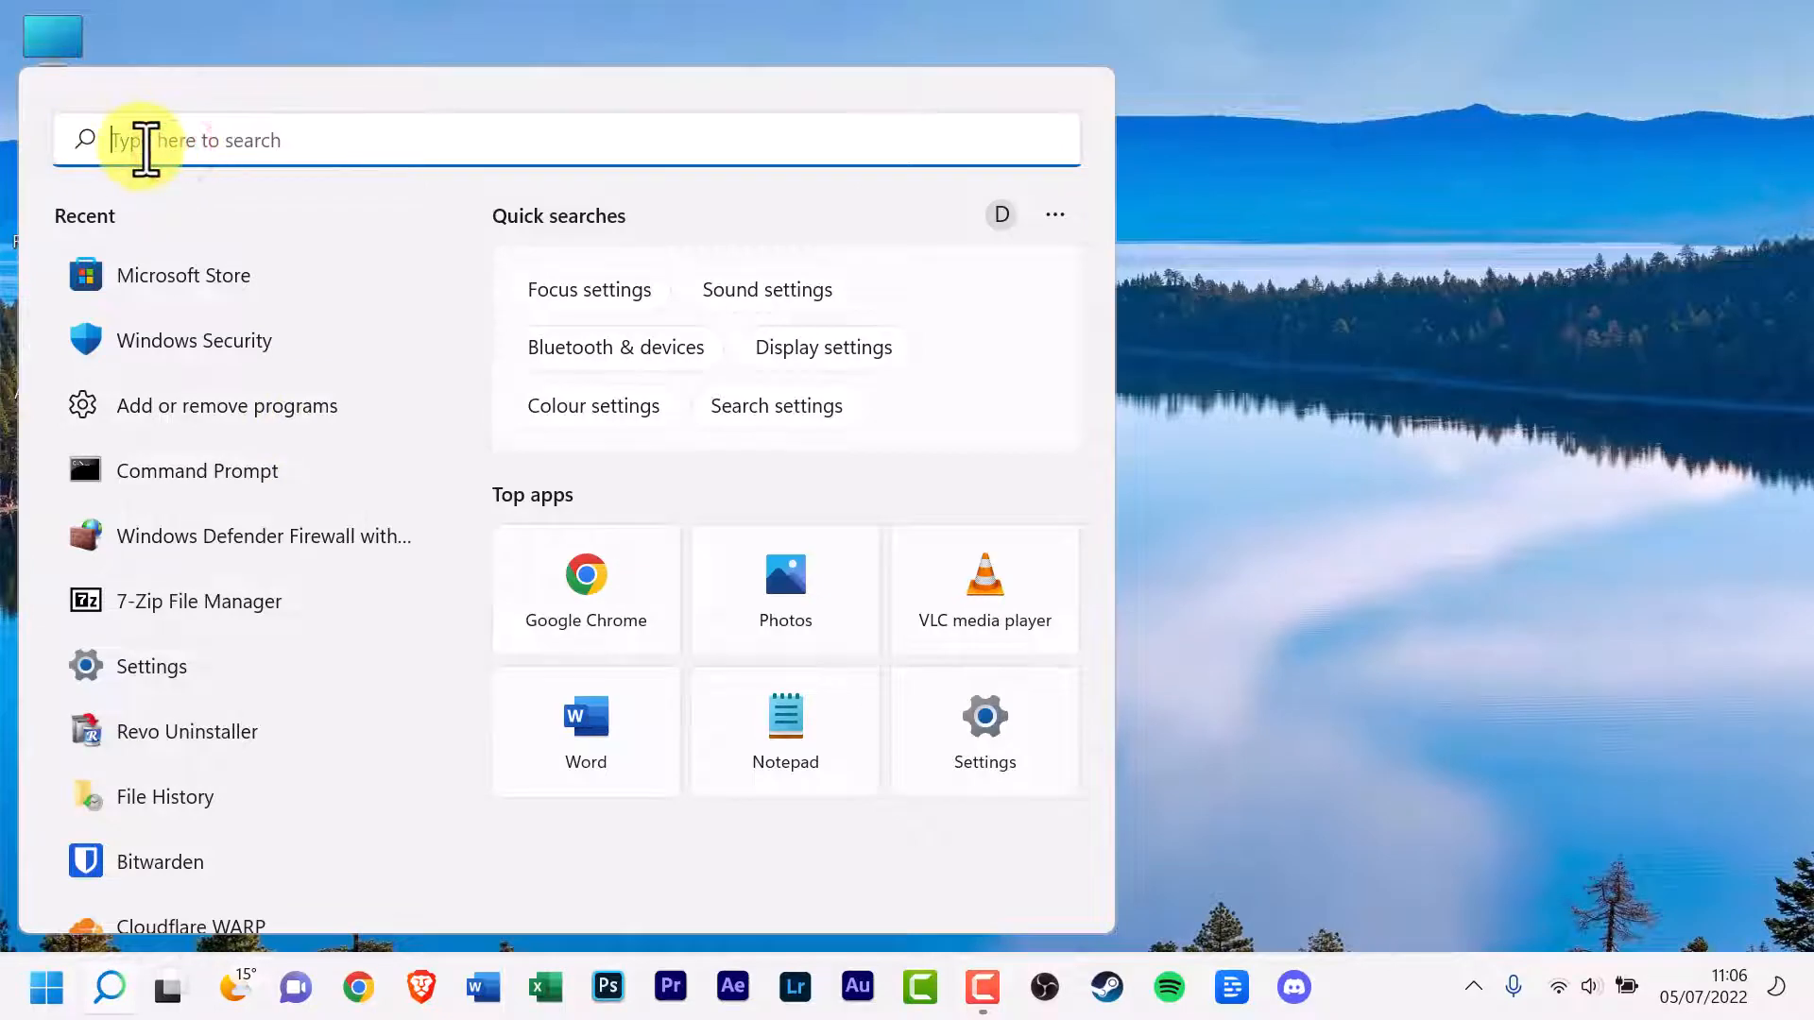
mouse_move(289, 144)
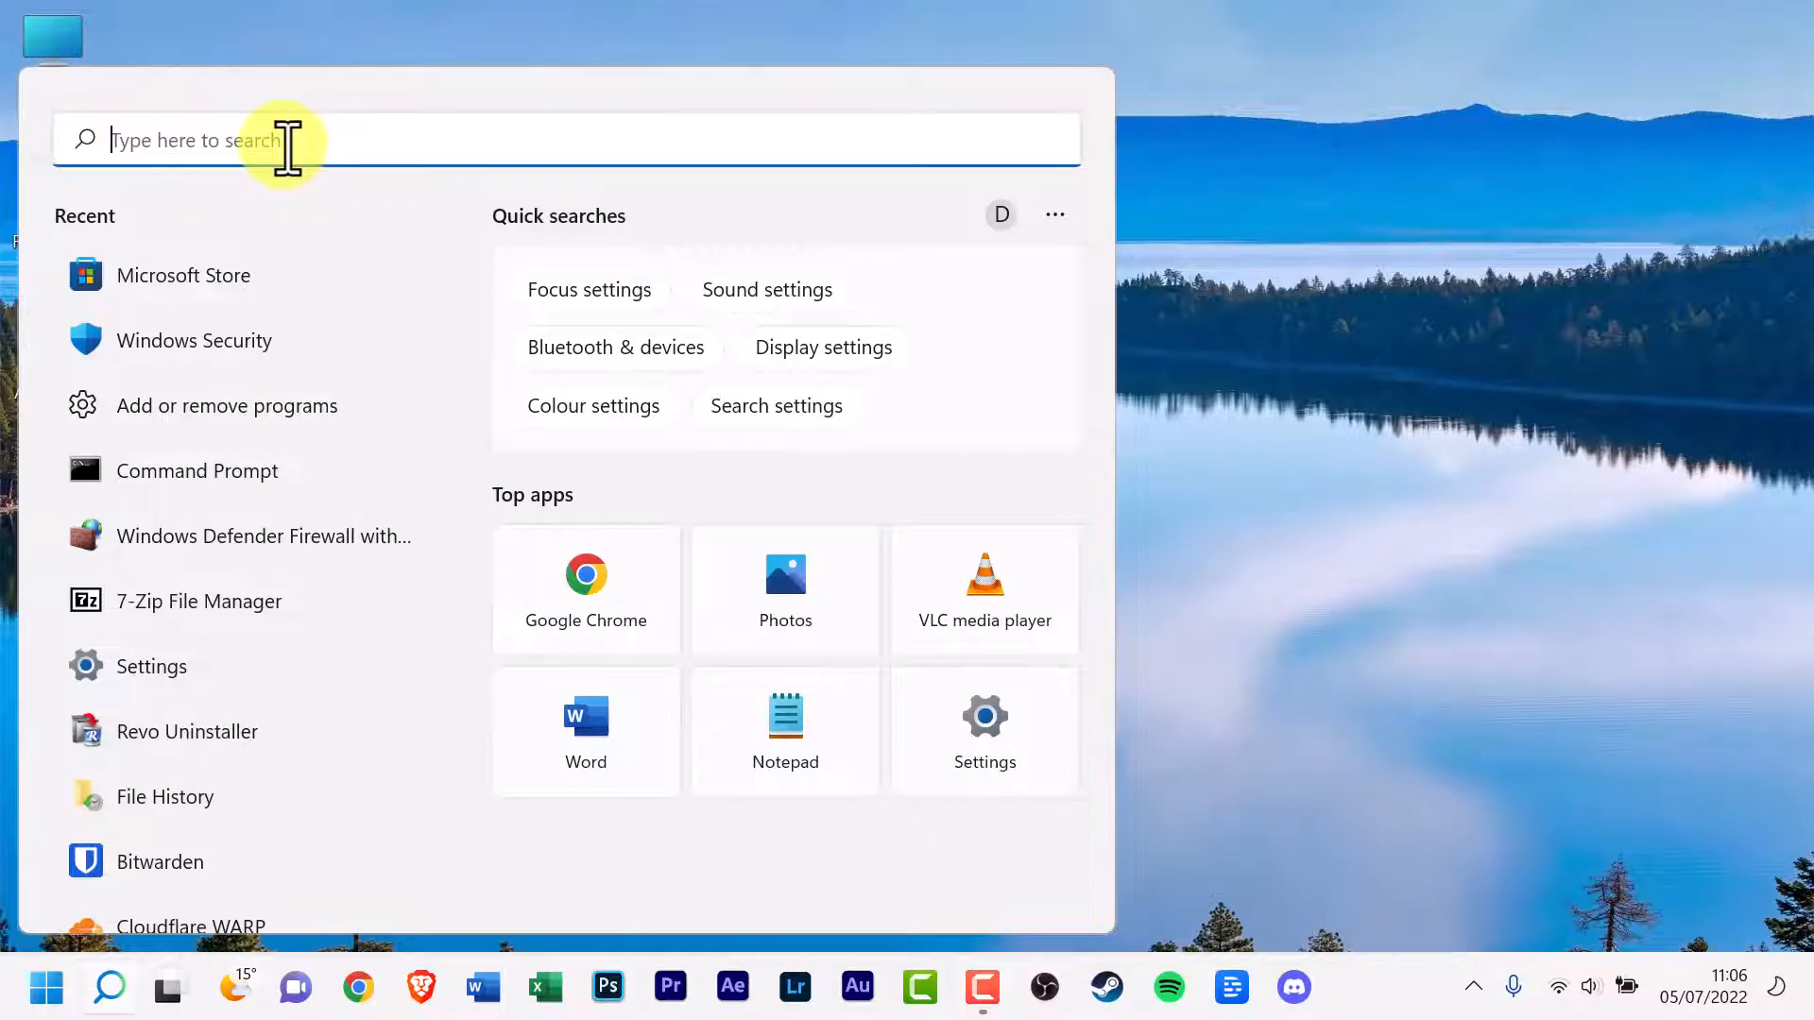
type("mi")
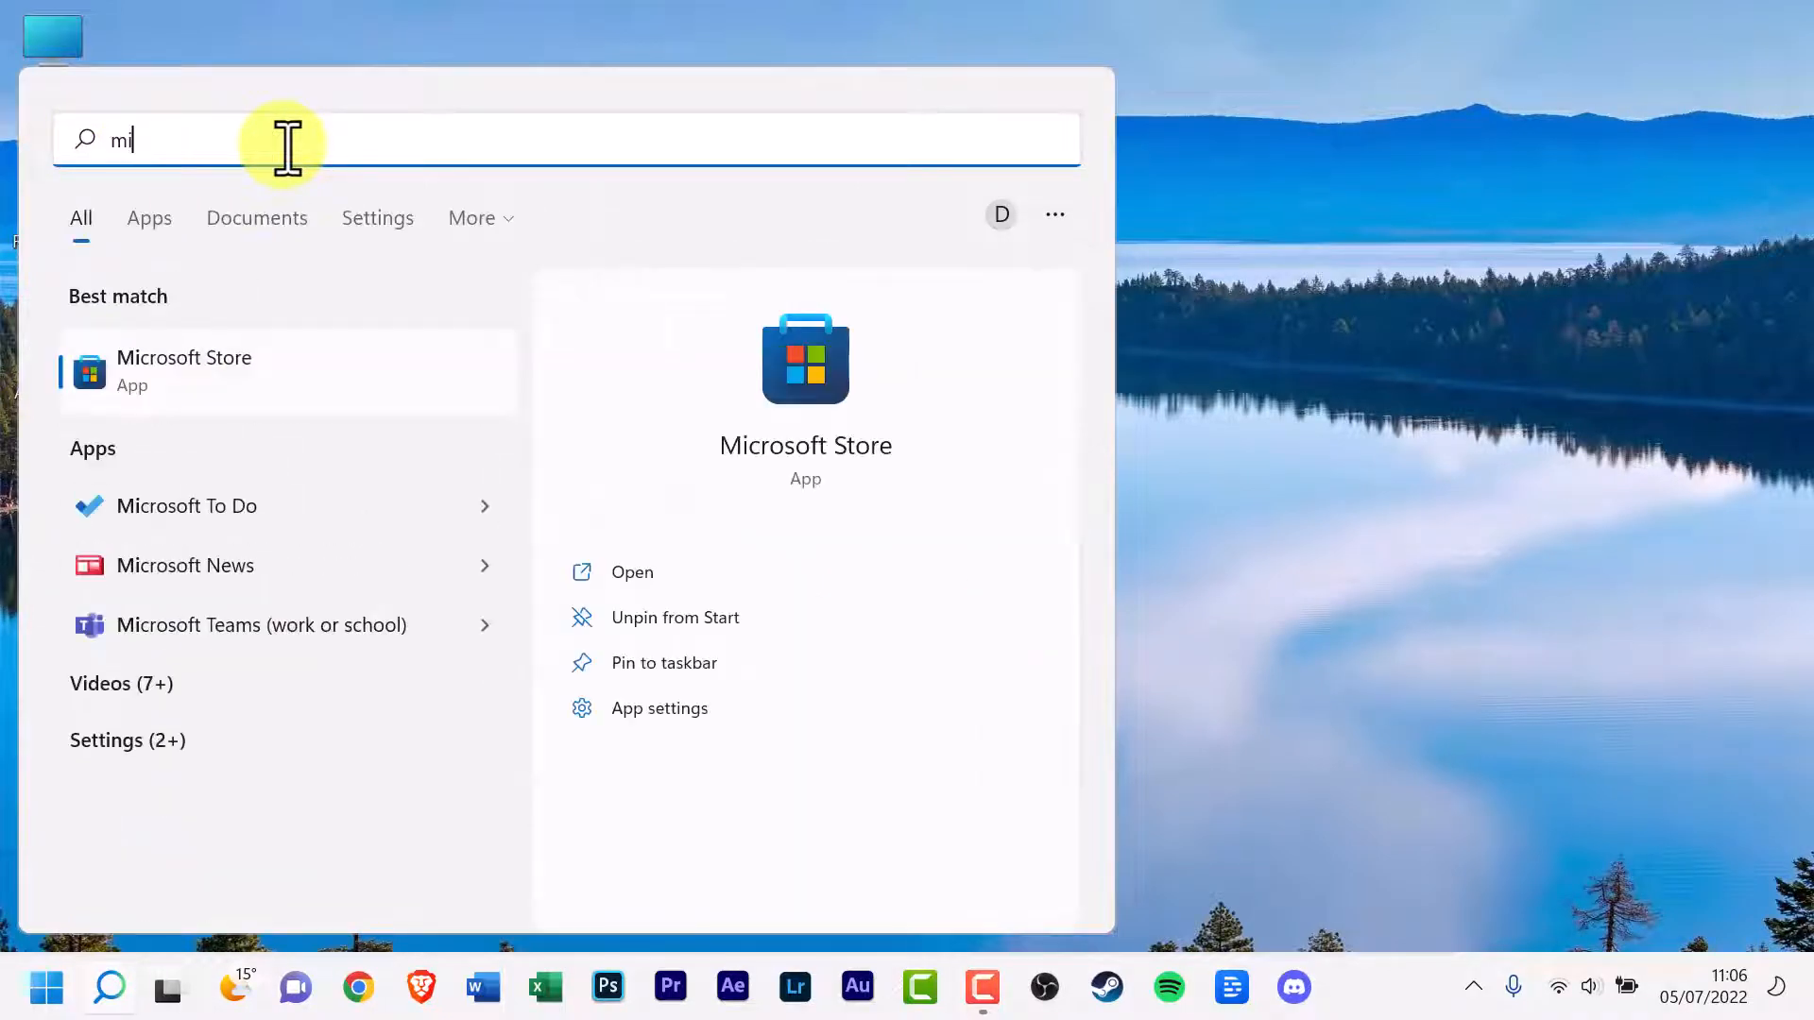
type("crosoft stor")
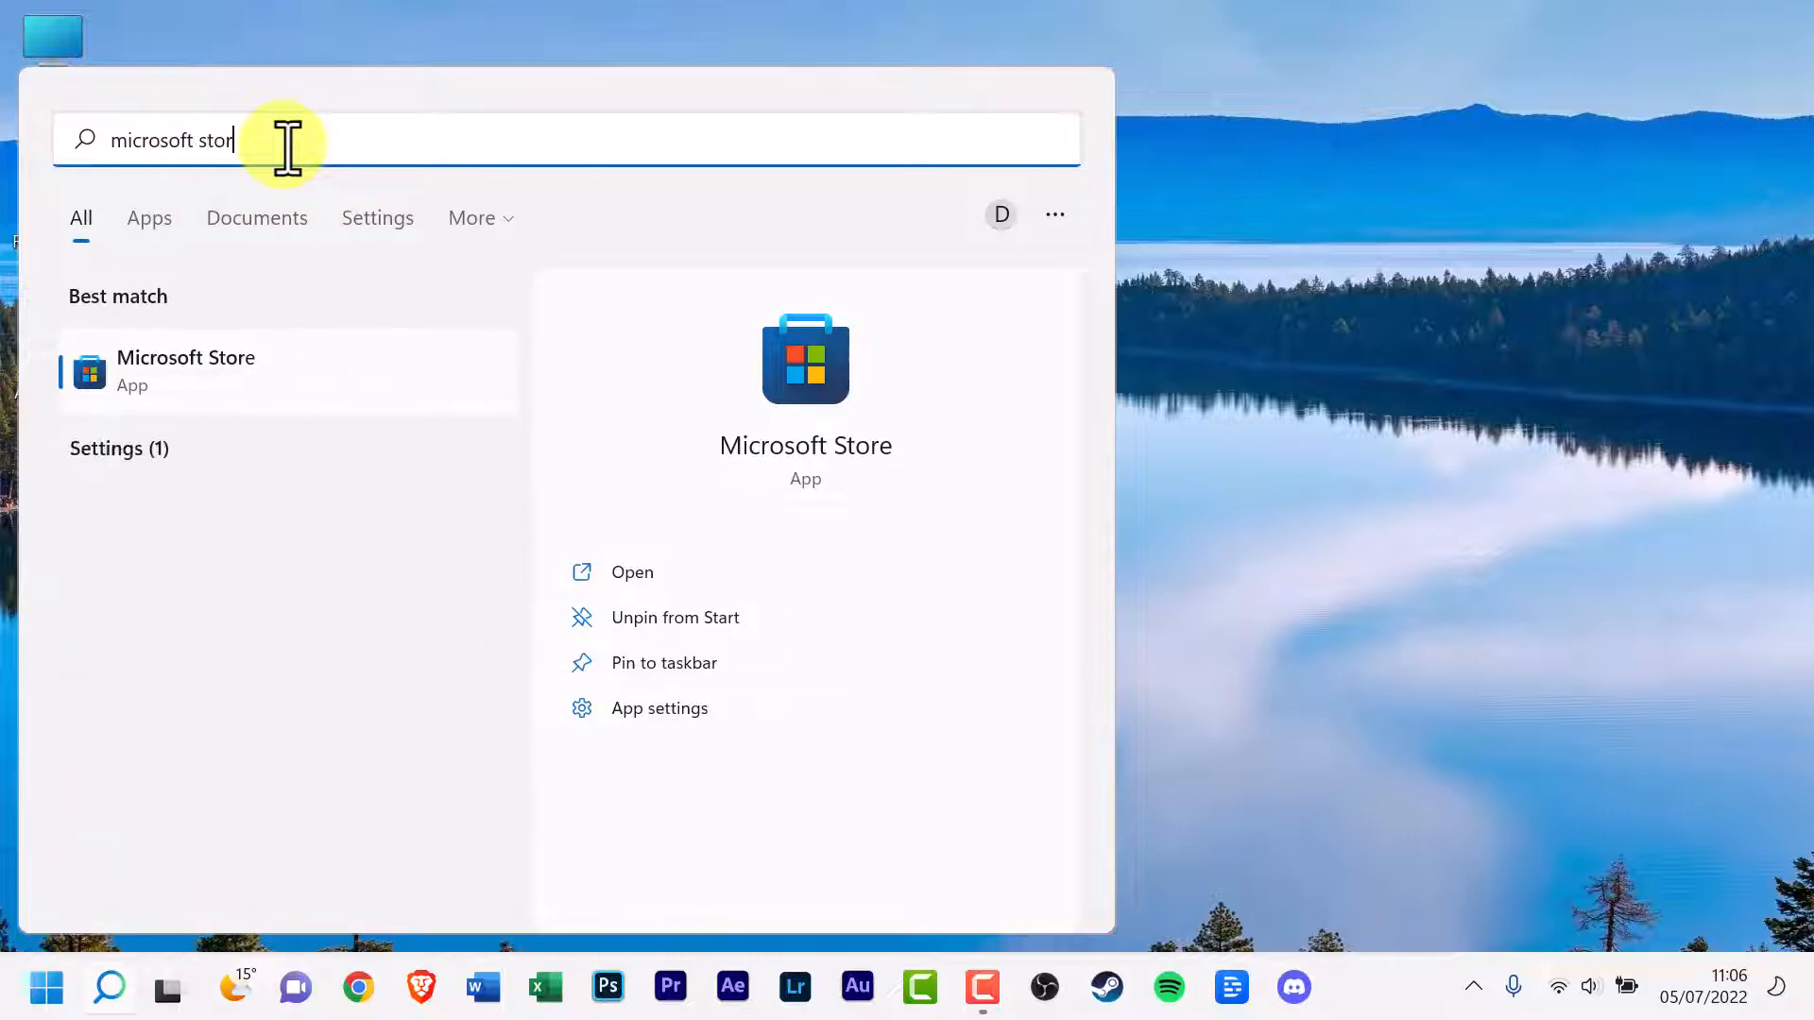
type("e")
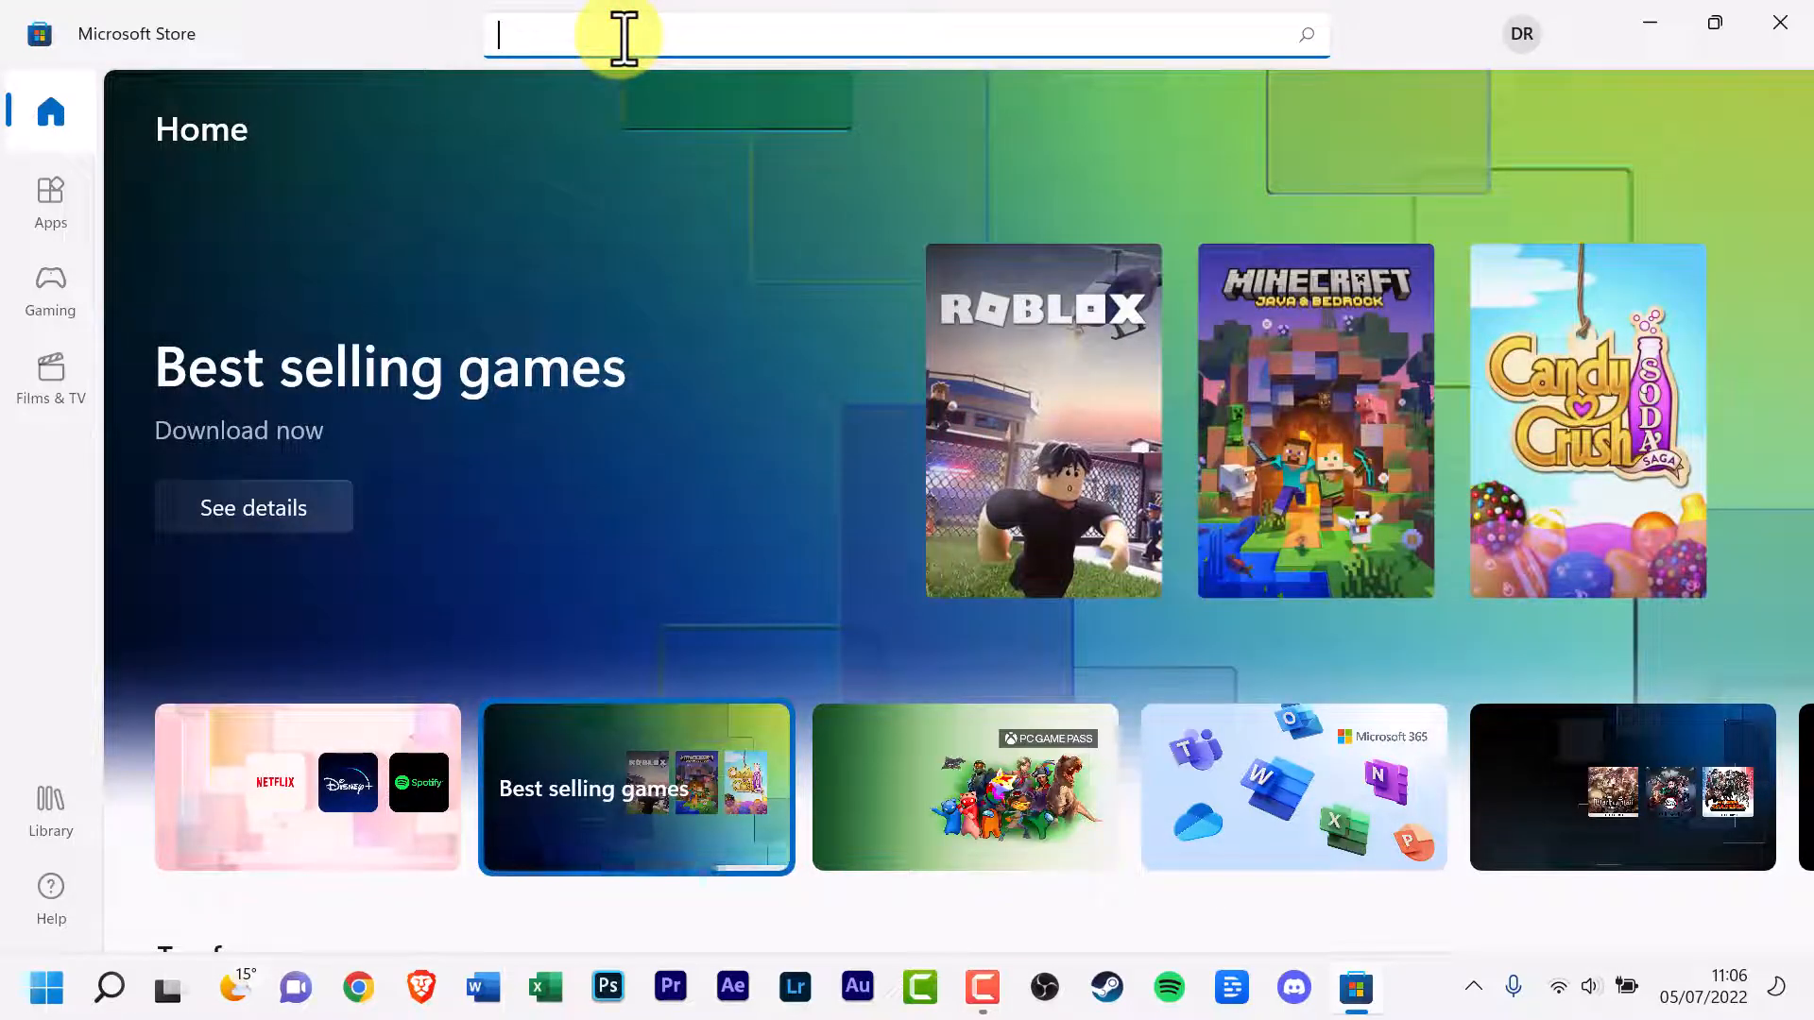
Step: Search the Store for 'amazon prime' to find Prime Video for Windows
type("ama")
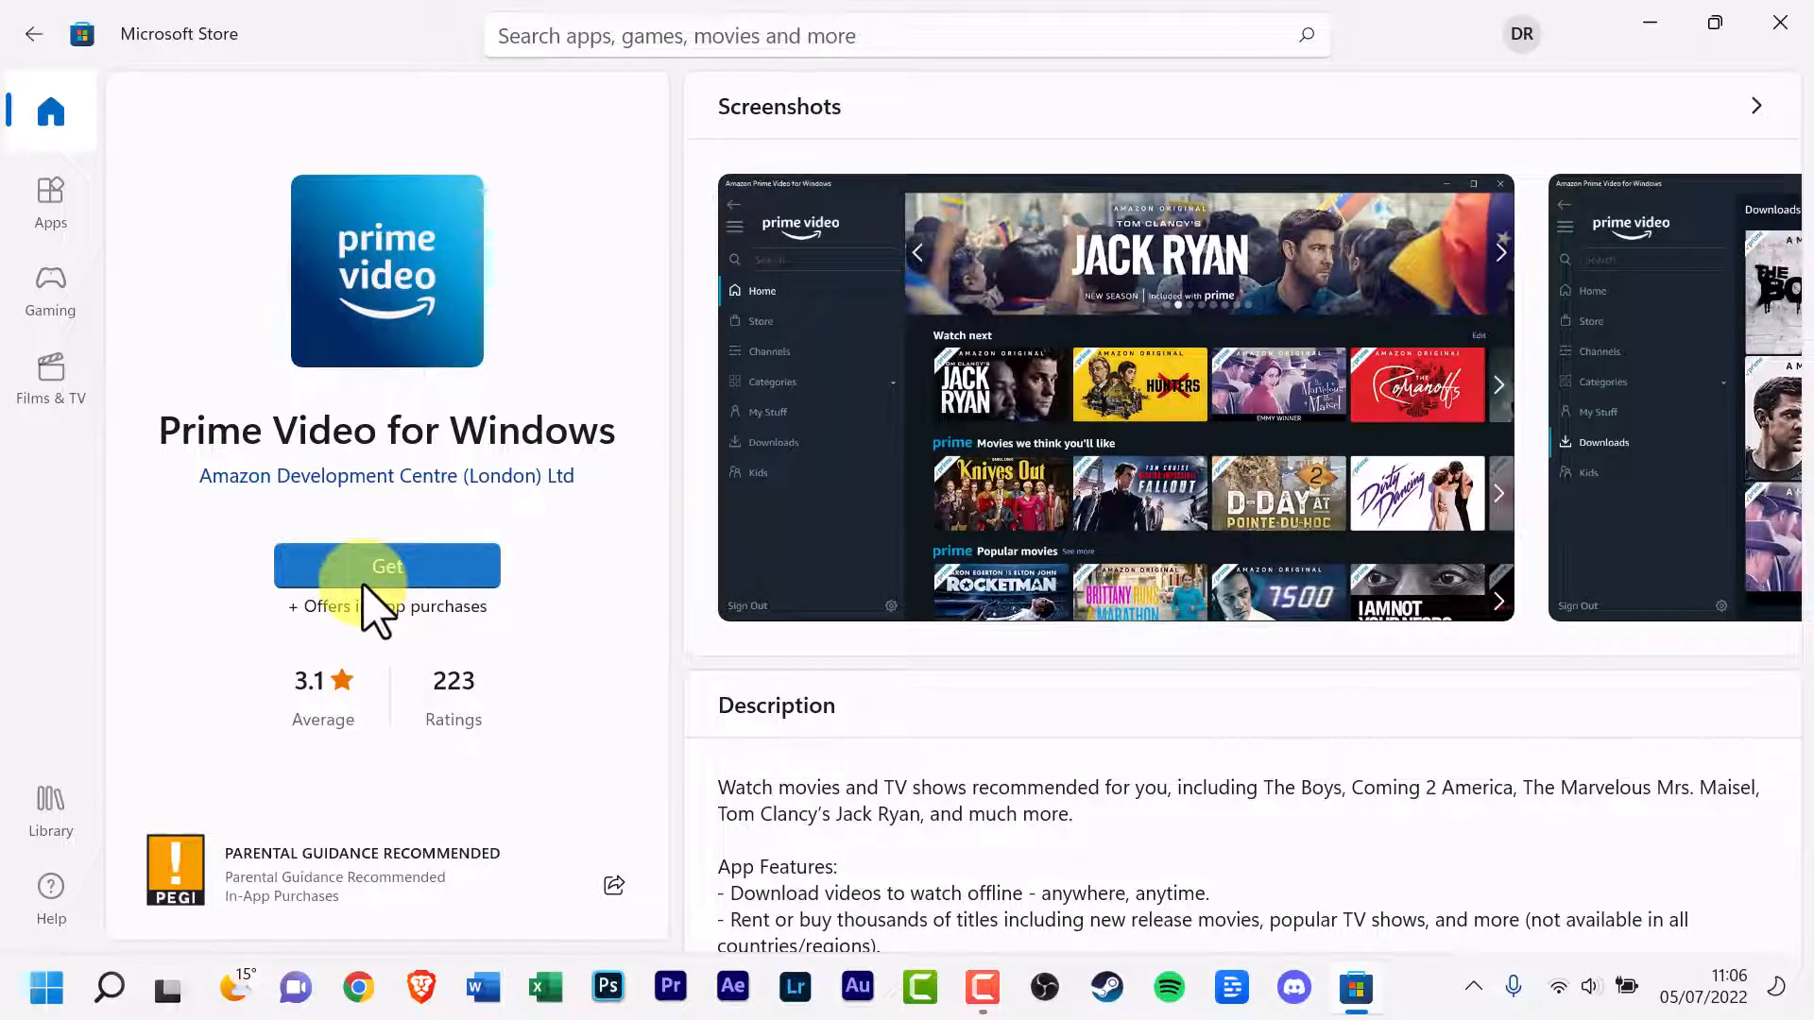
Step: Install Prime Video for Windows with Get, then launch it with Open
left_click(387, 566)
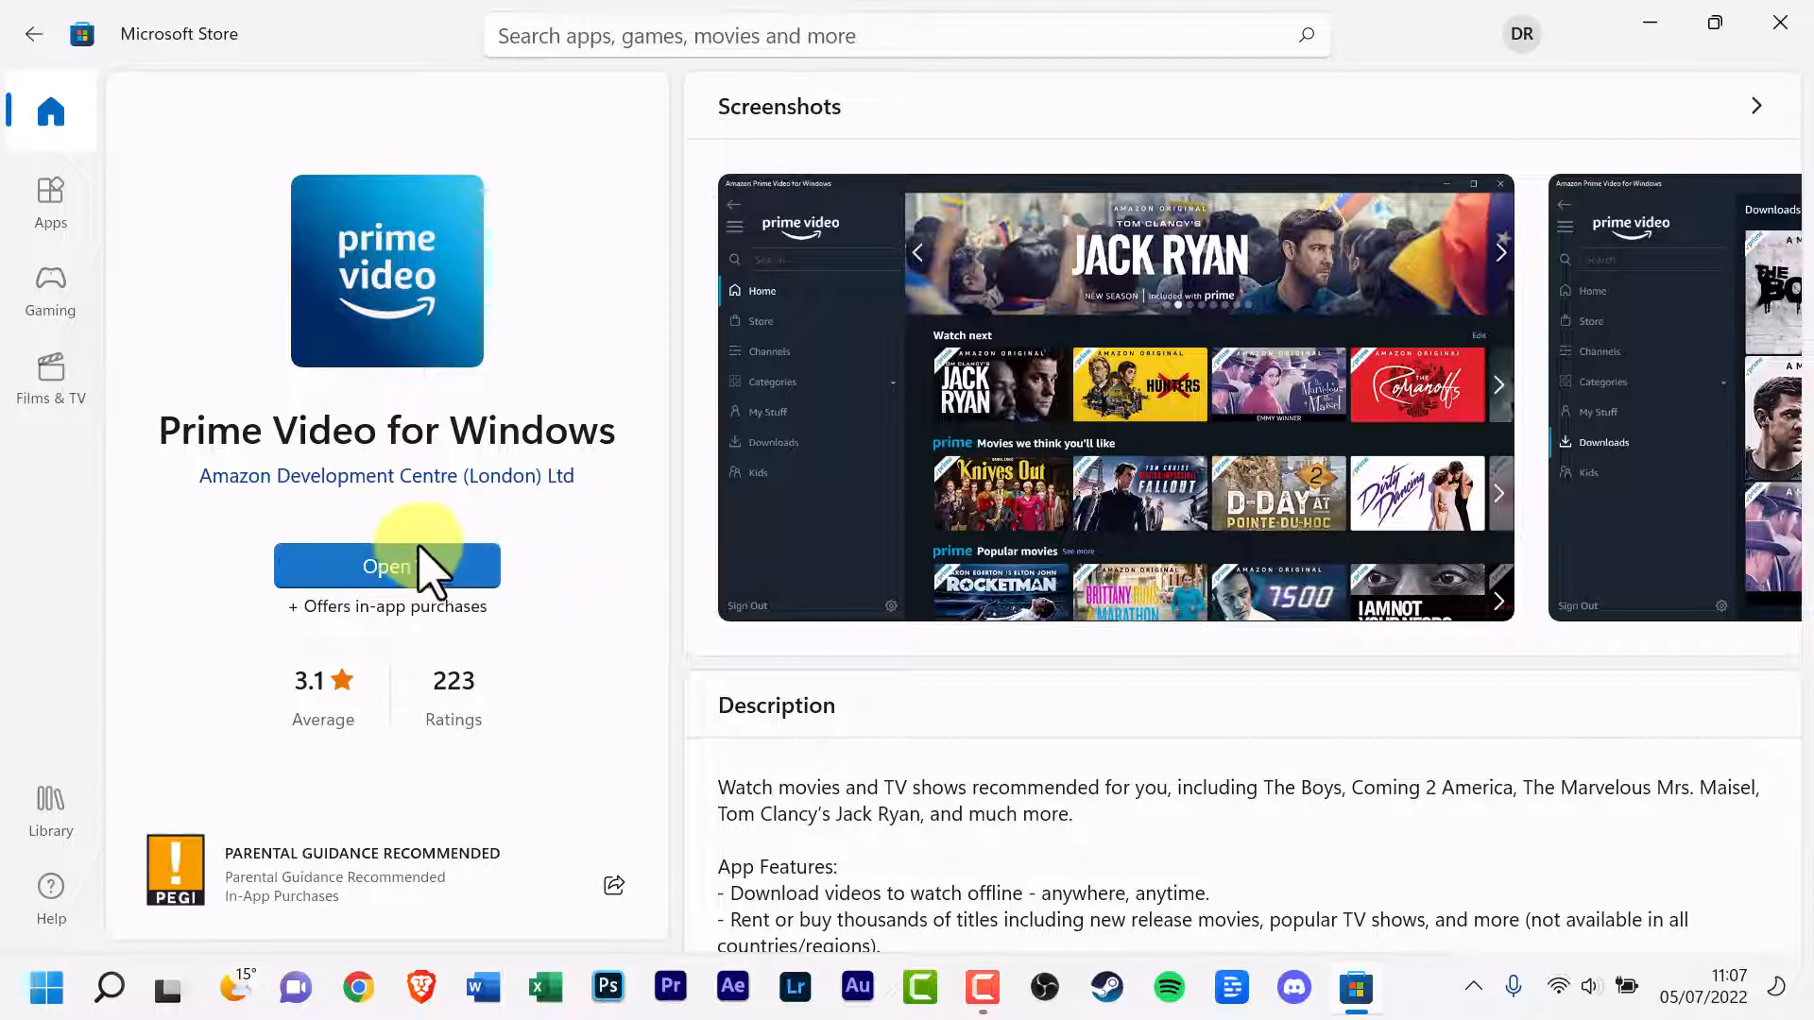
left_click(387, 566)
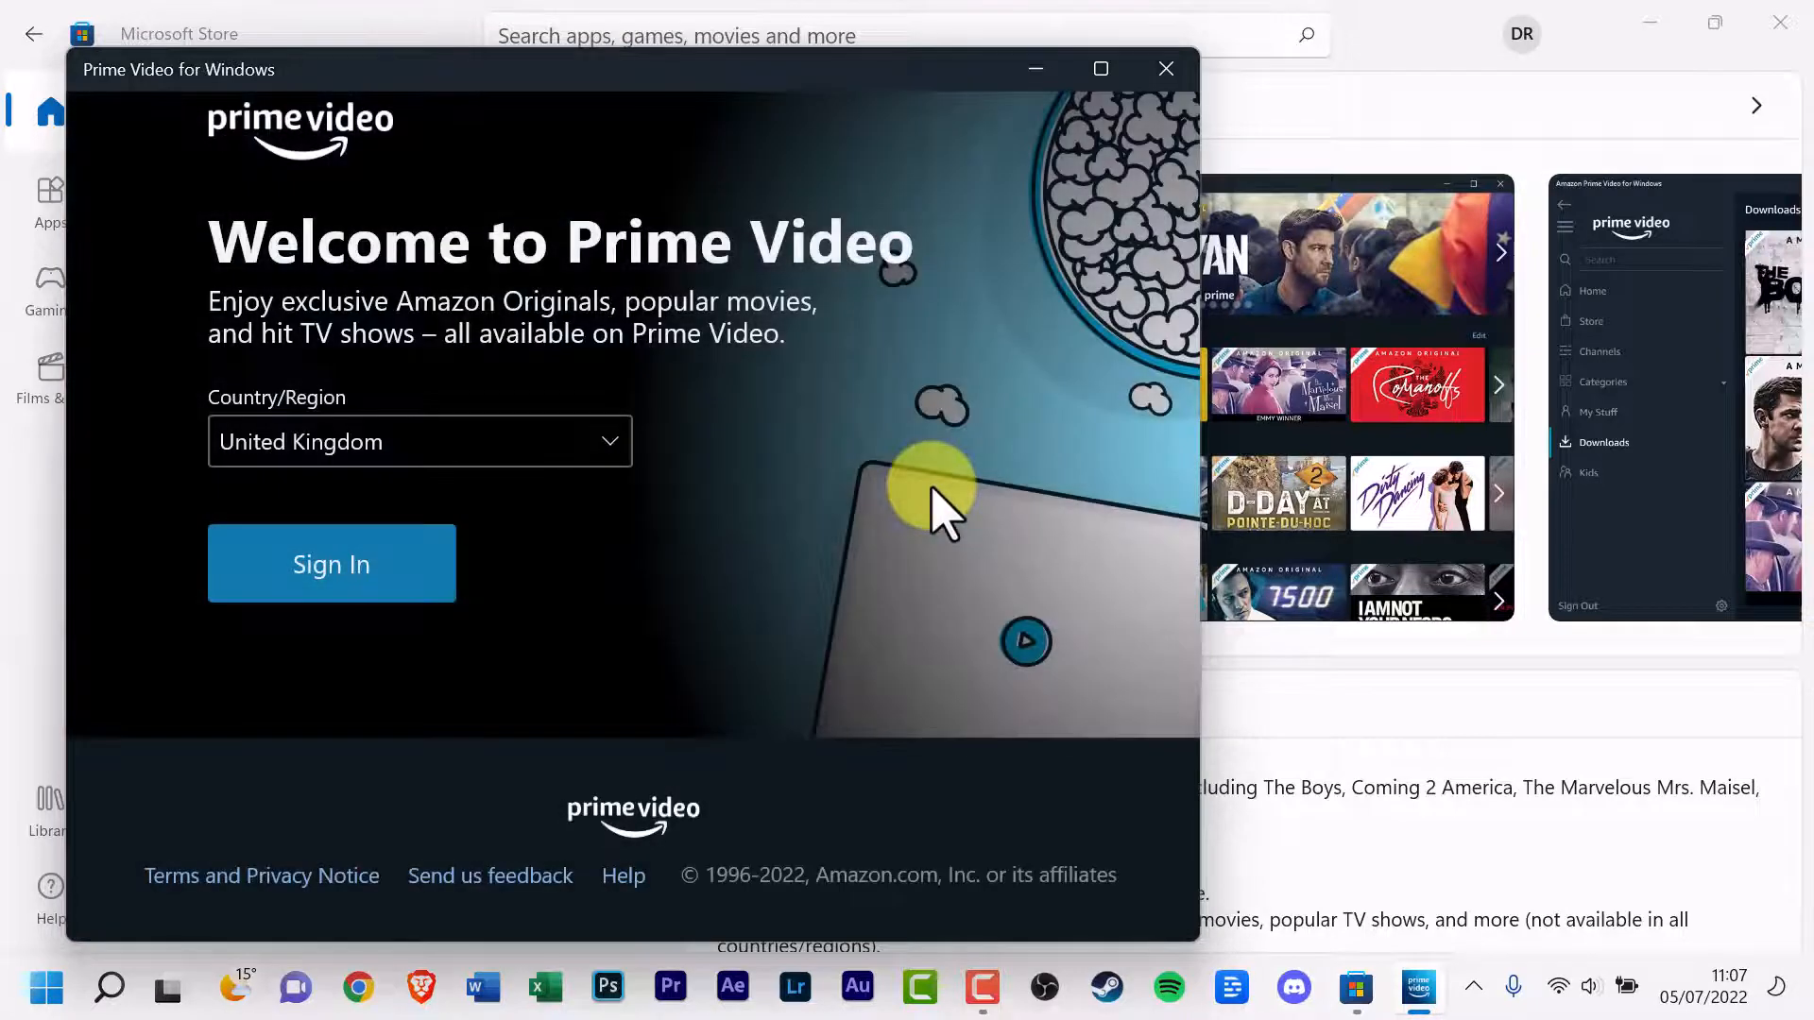
mouse_move(676, 498)
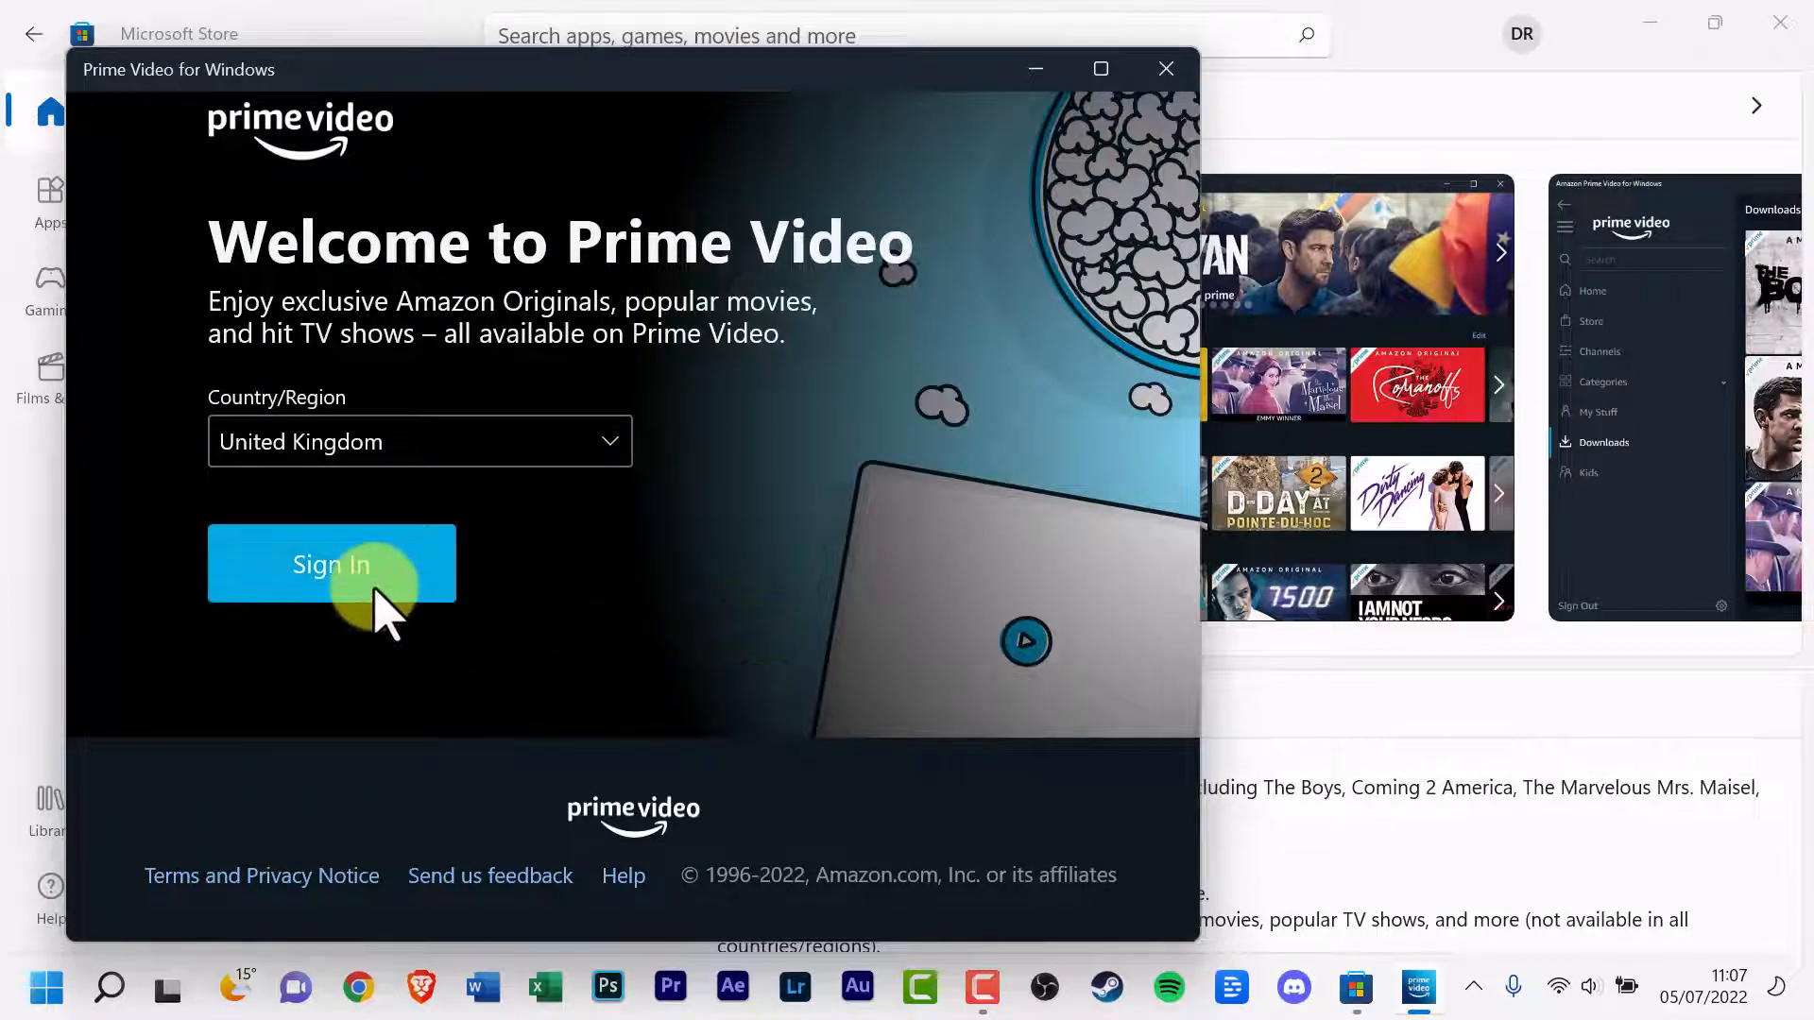
Step: Keep United Kingdom as the country and choose Sign In on the welcome screen
left_click(331, 564)
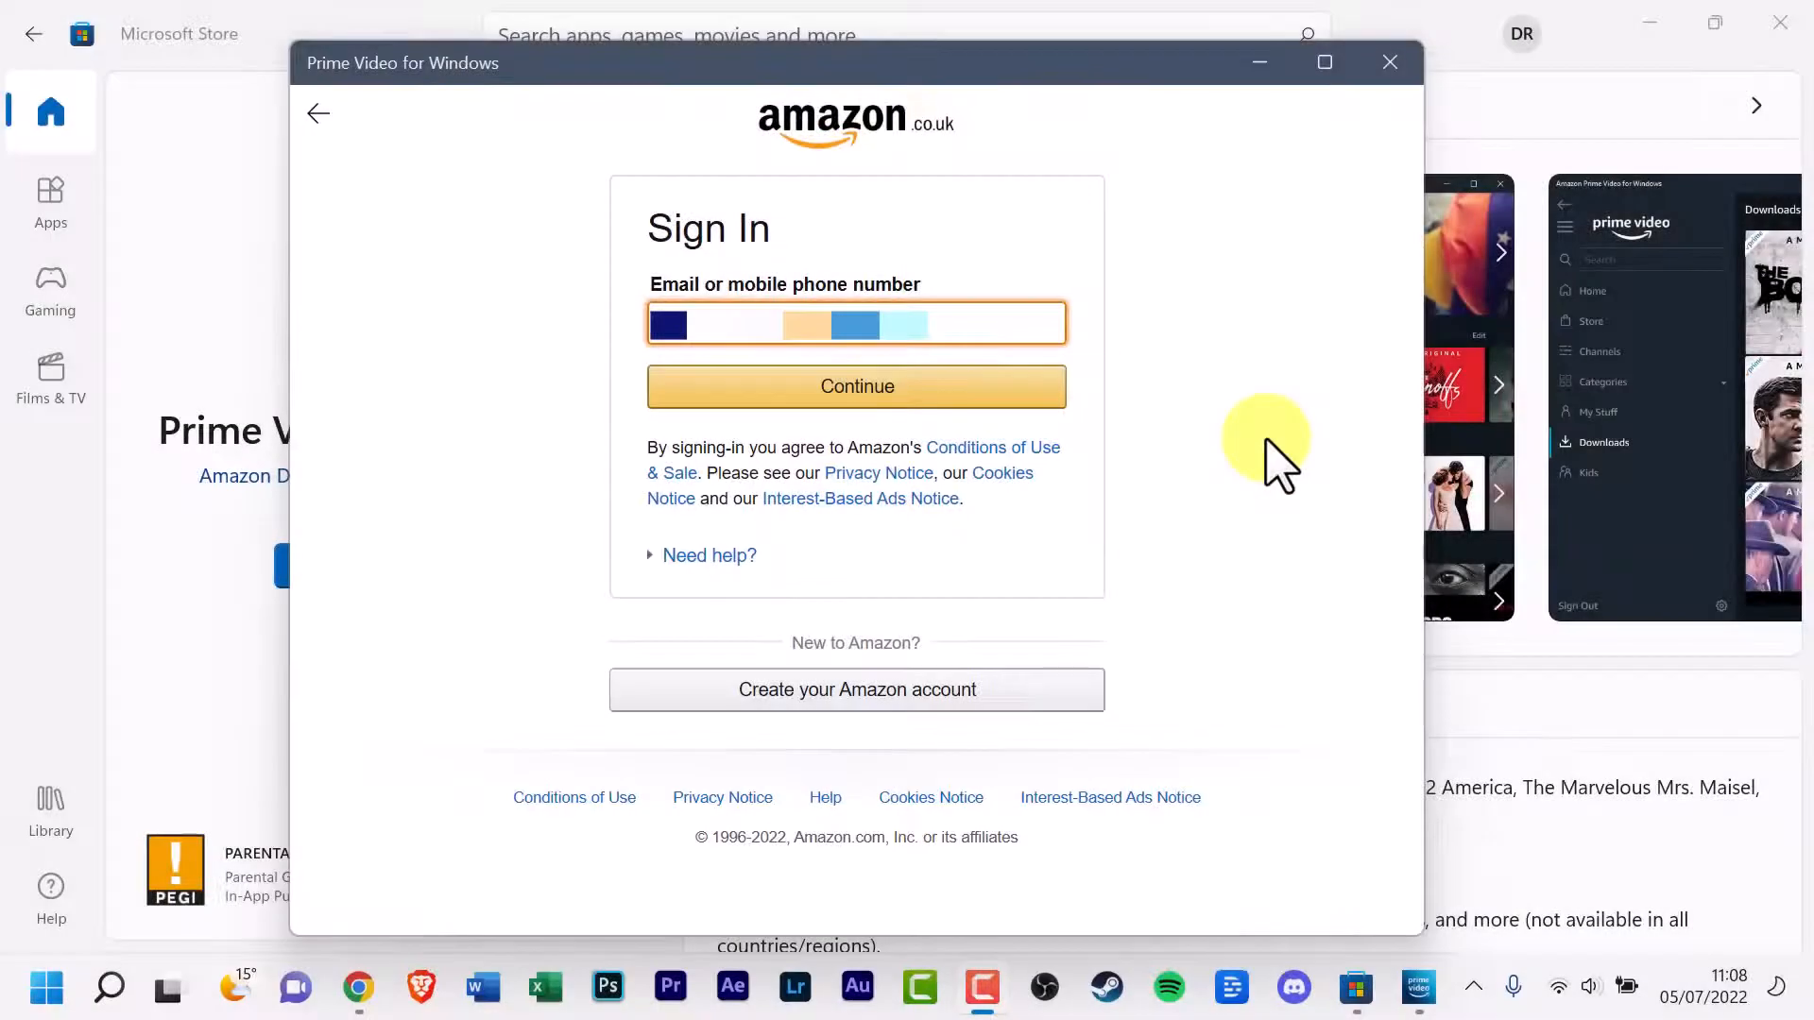
Step: Submit the Amazon account email, then the password to sign in
left_click(856, 387)
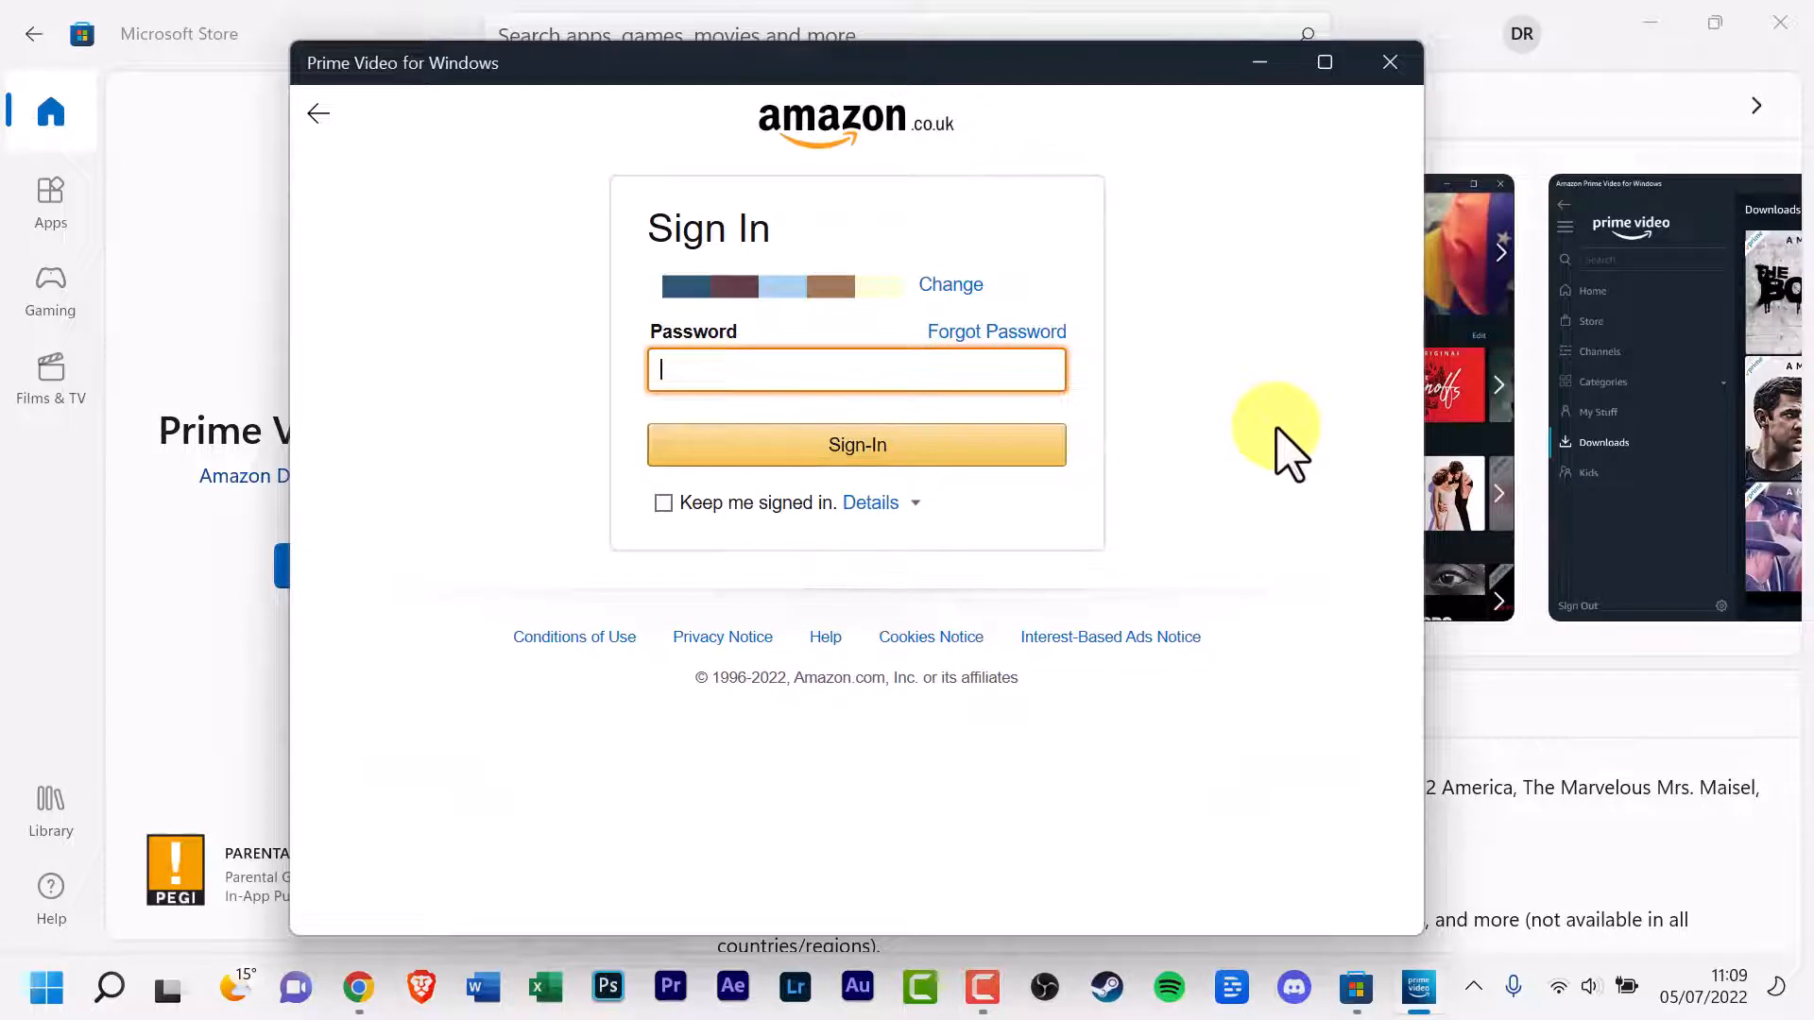
mouse_move(1328, 396)
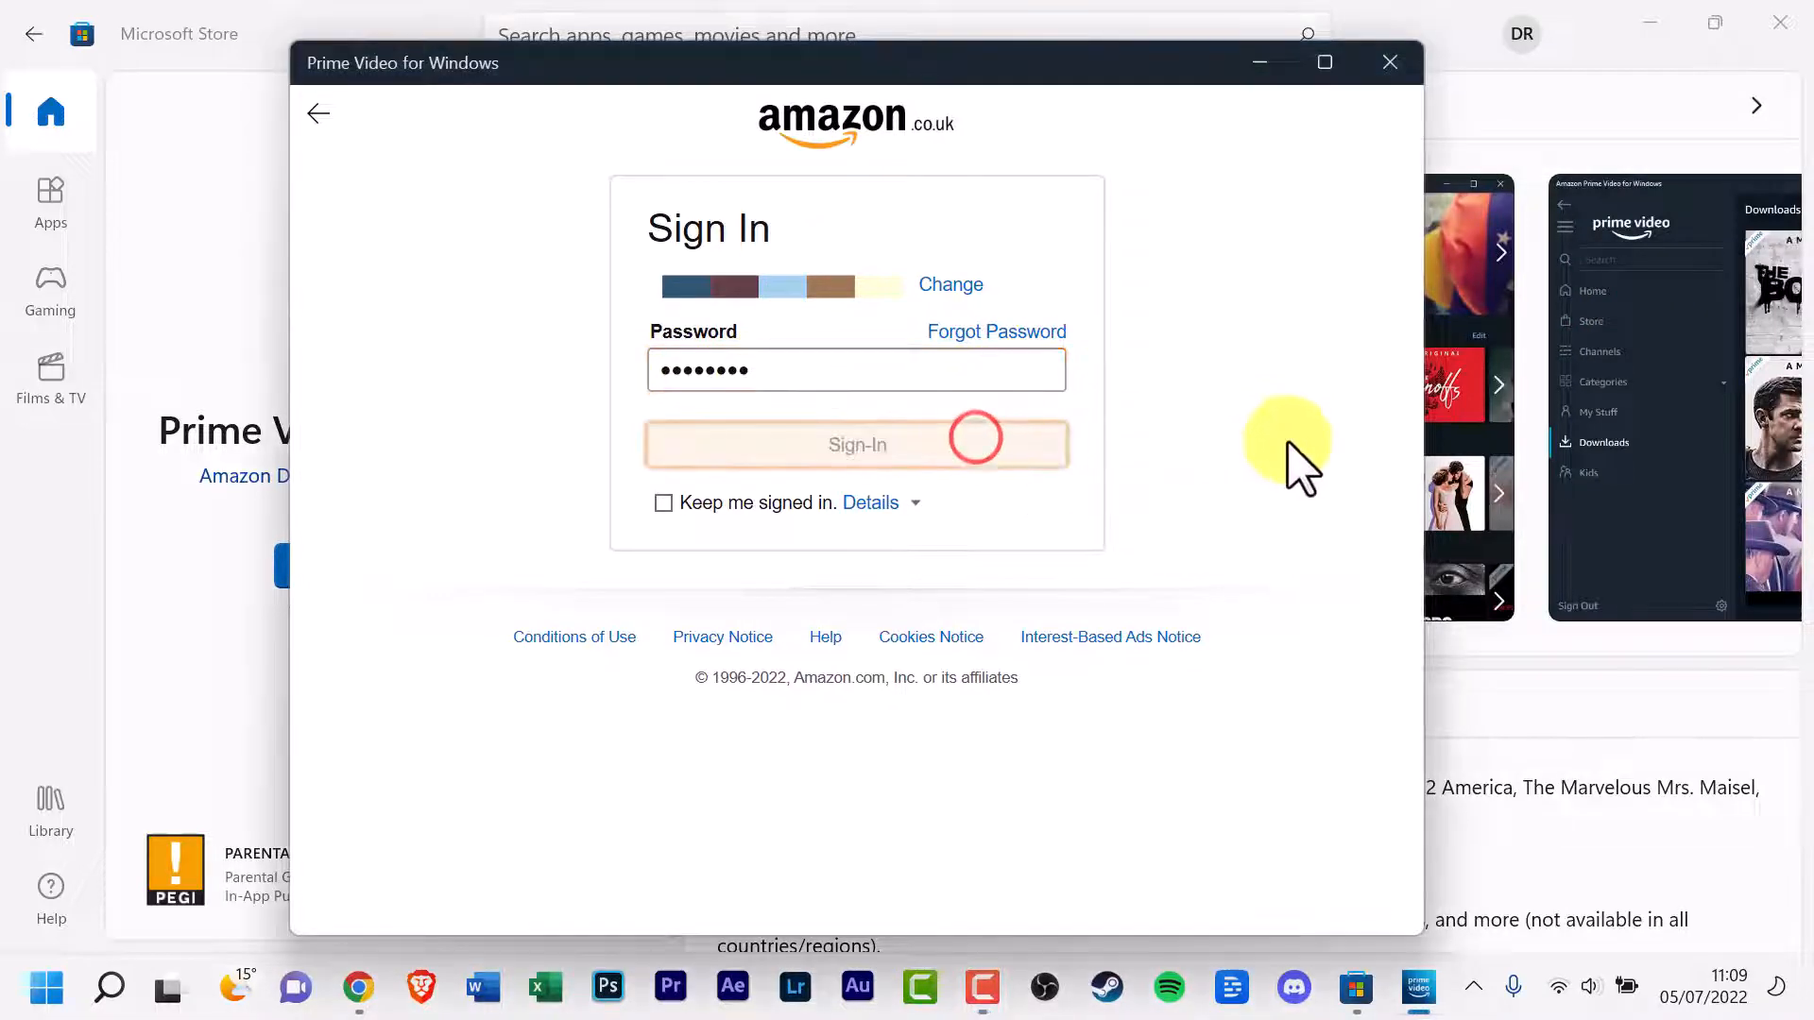
left_click(857, 444)
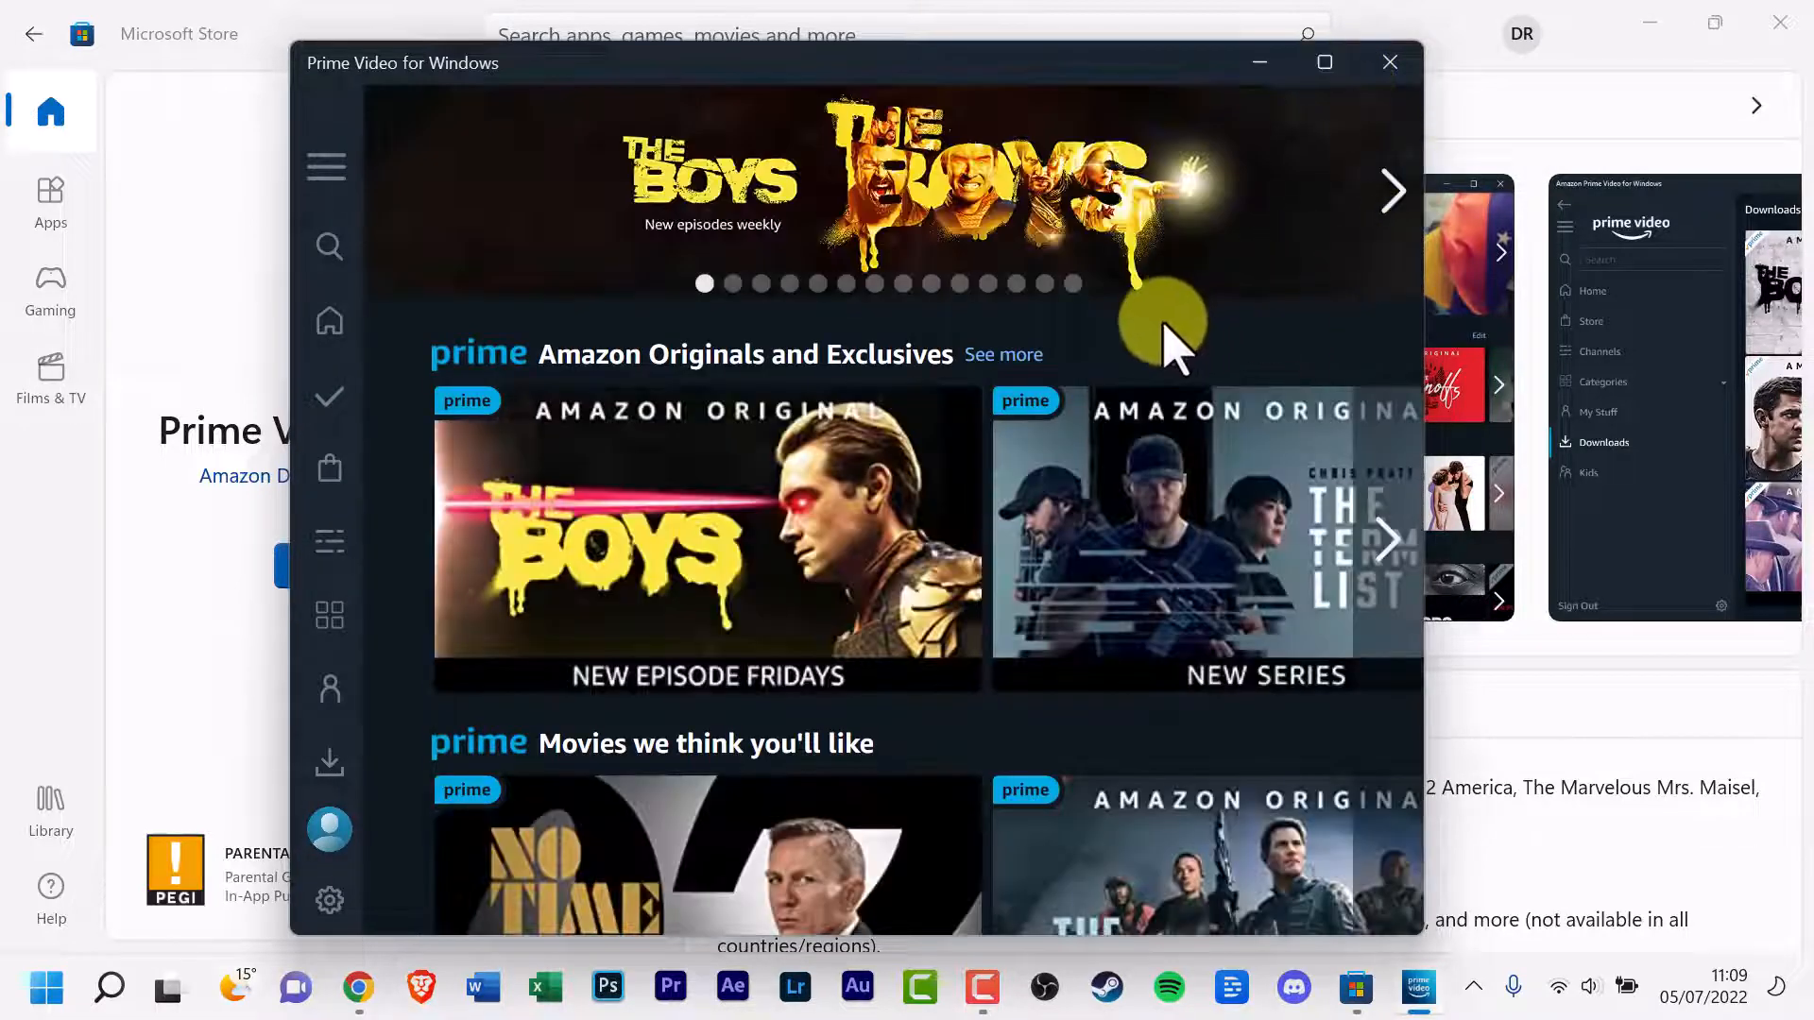
mouse_move(1196, 250)
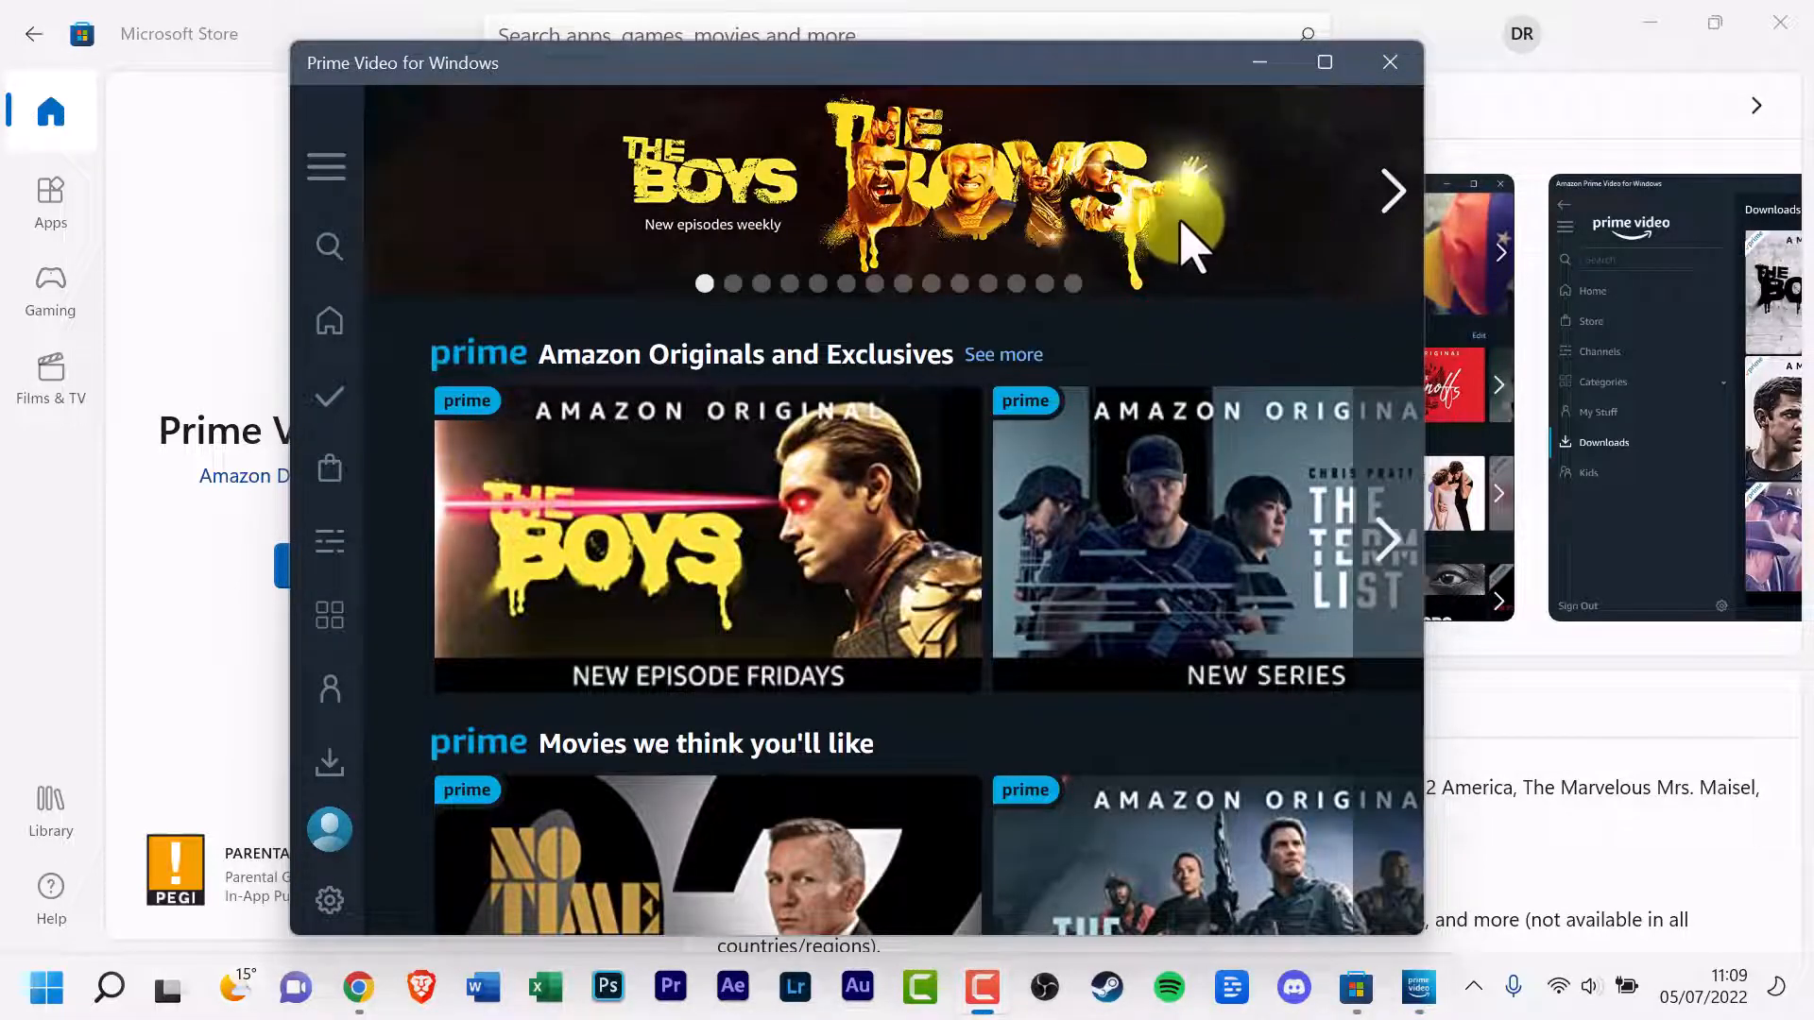
mouse_move(1115, 85)
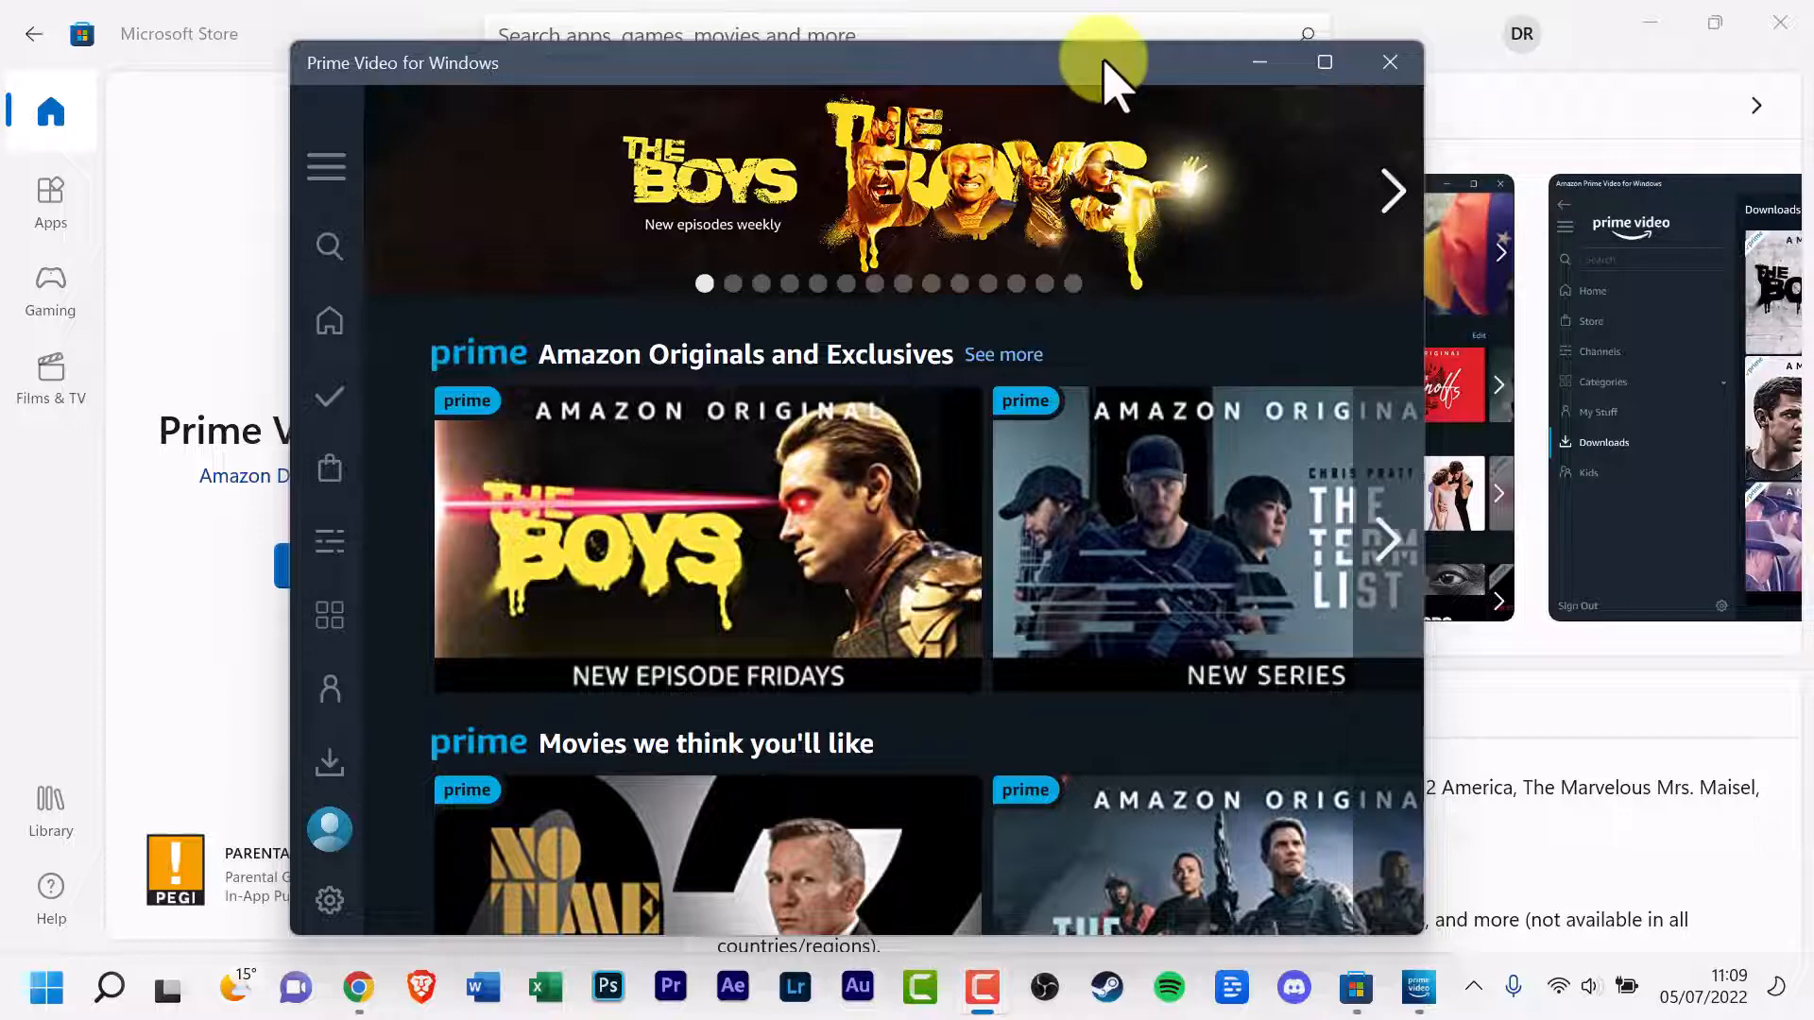
mouse_move(1201, 89)
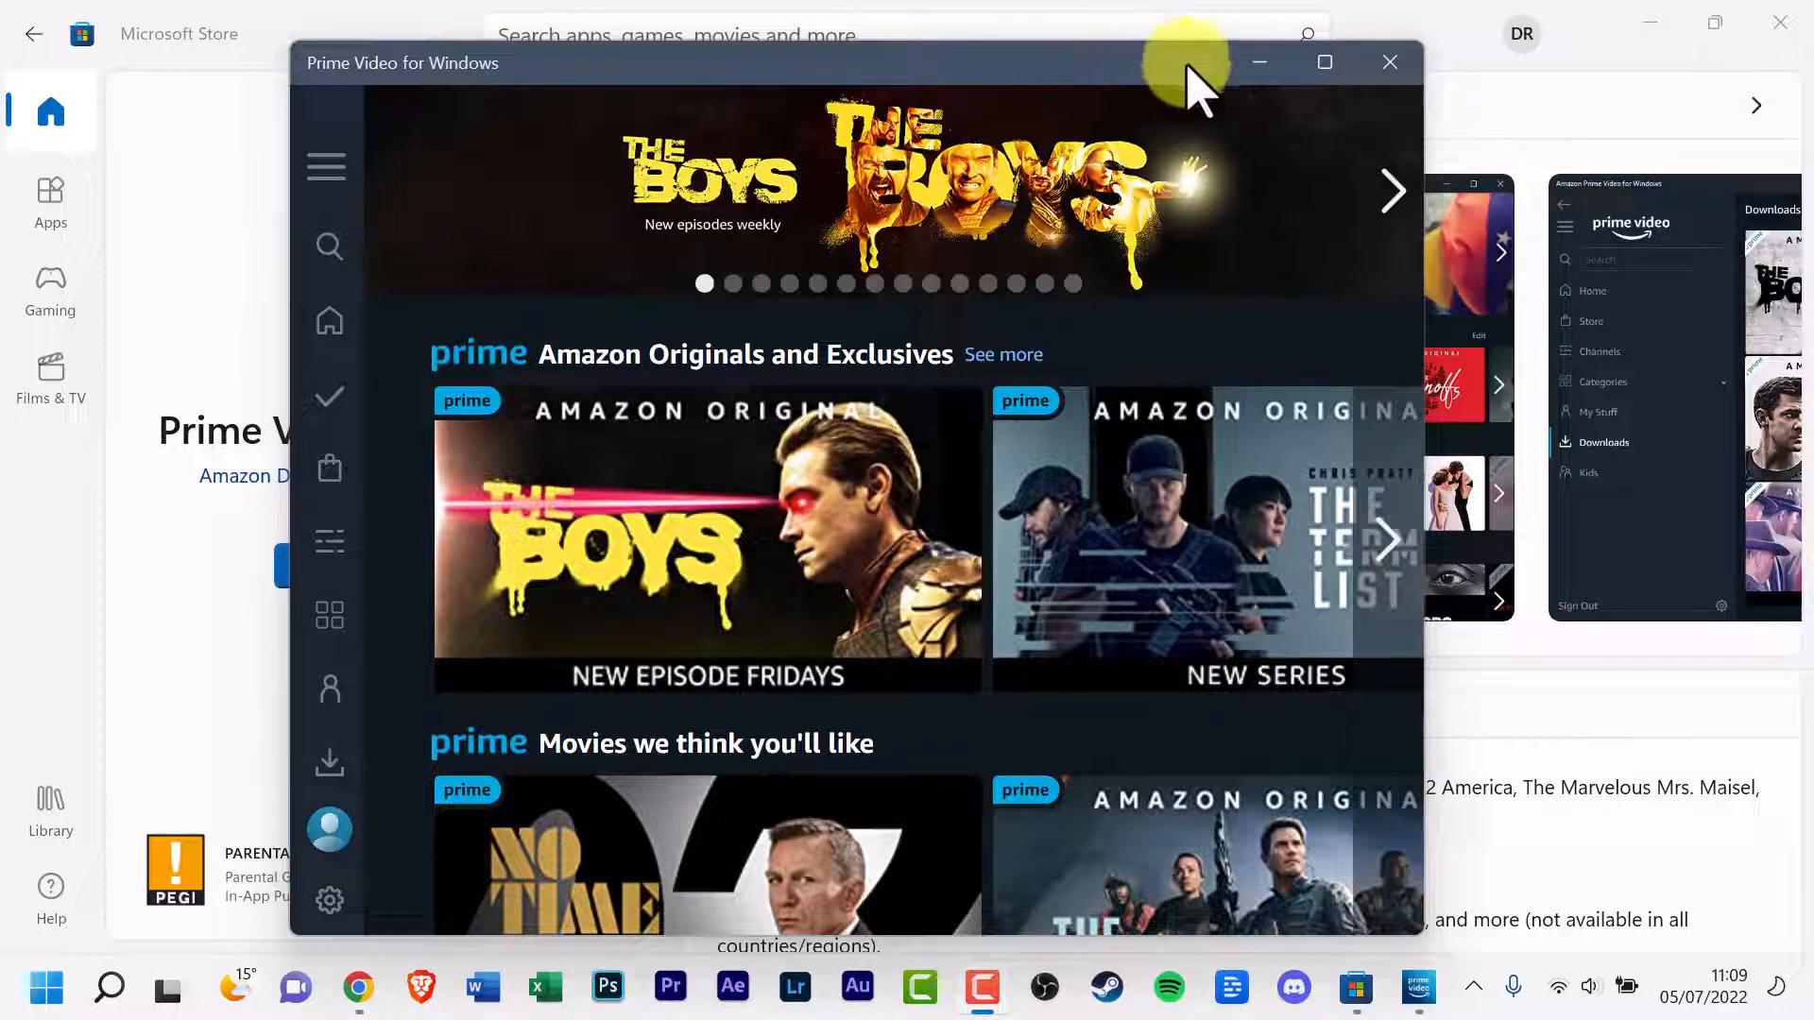
mouse_move(1153, 93)
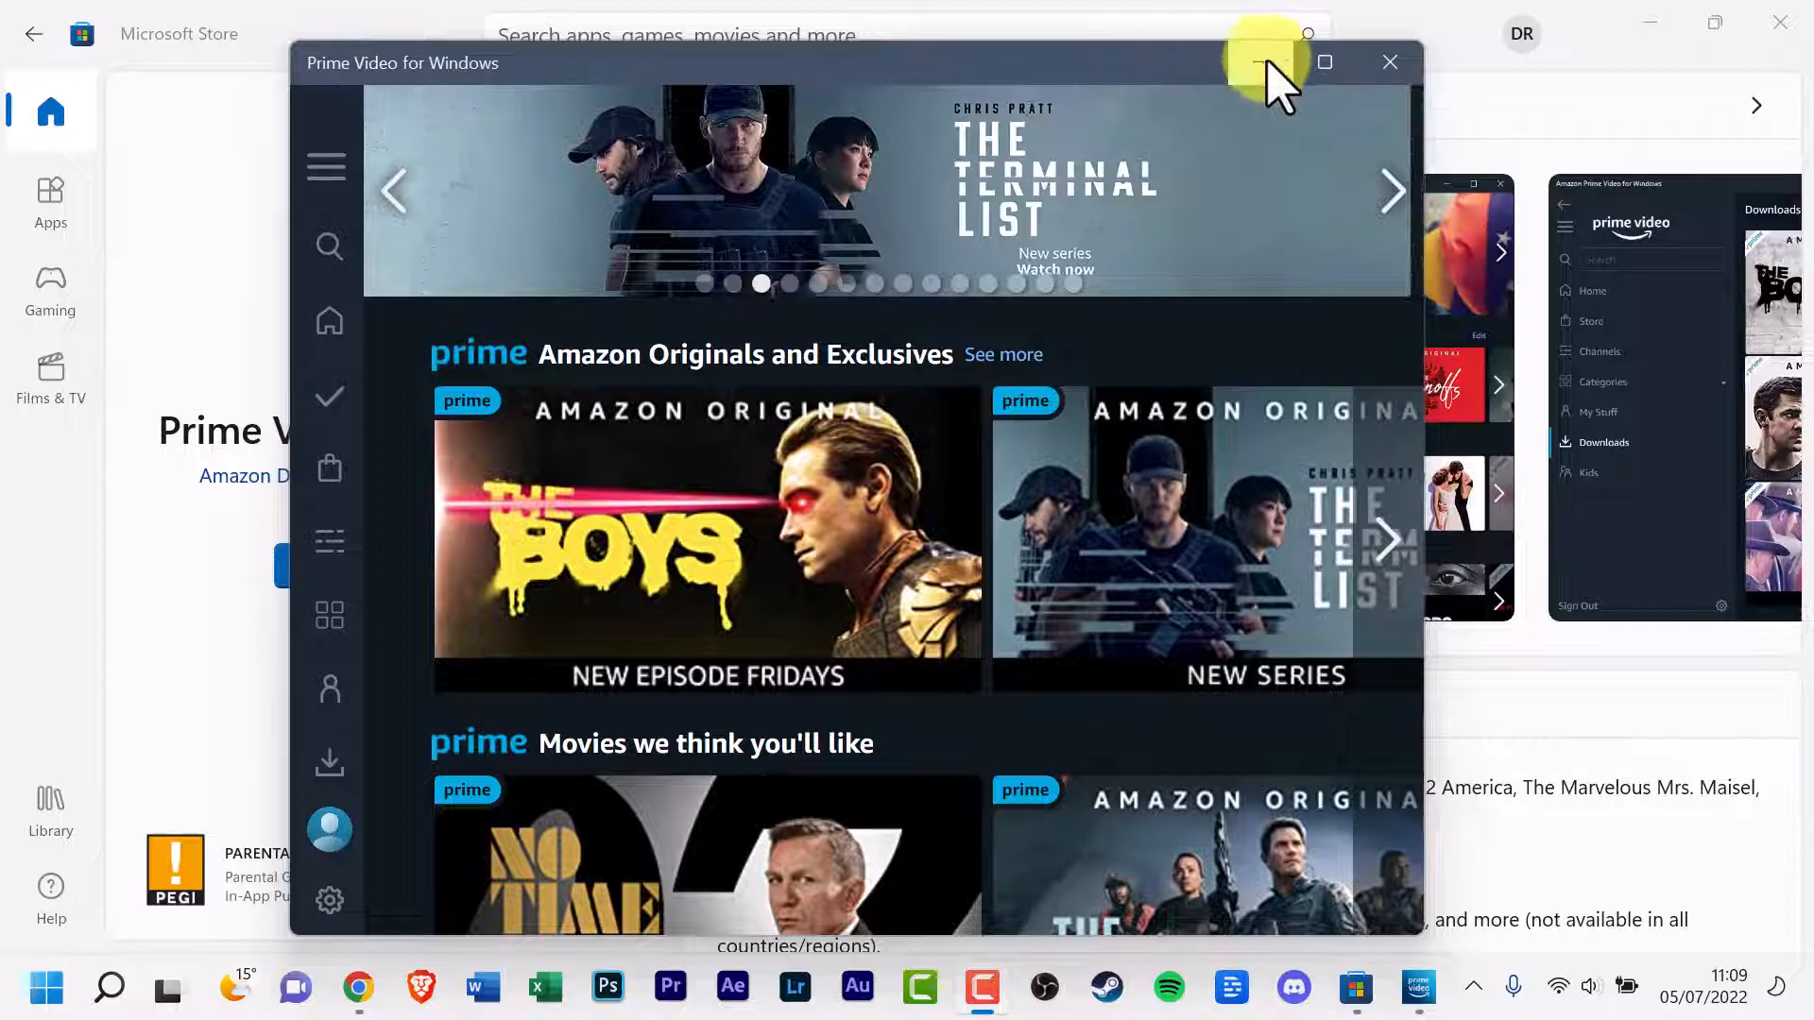
Step: Maximize the Prime Video window once the home screen loads
left_click(1324, 61)
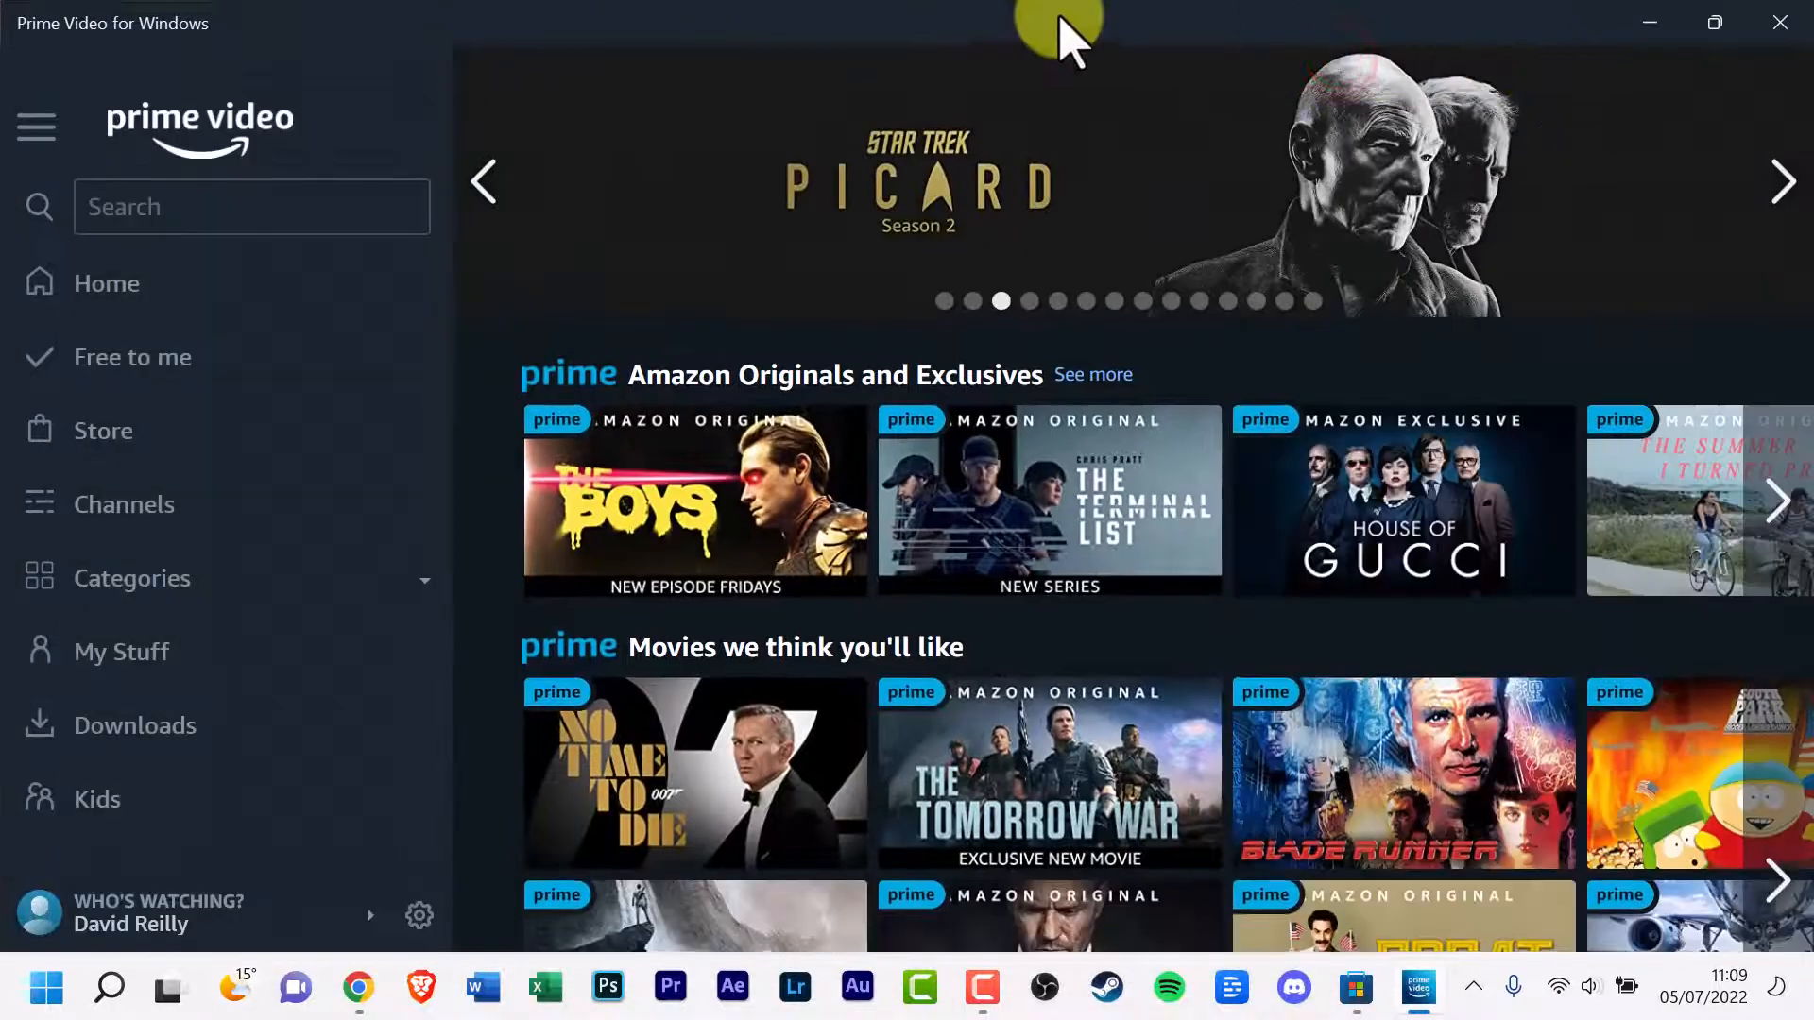
mouse_move(882, 49)
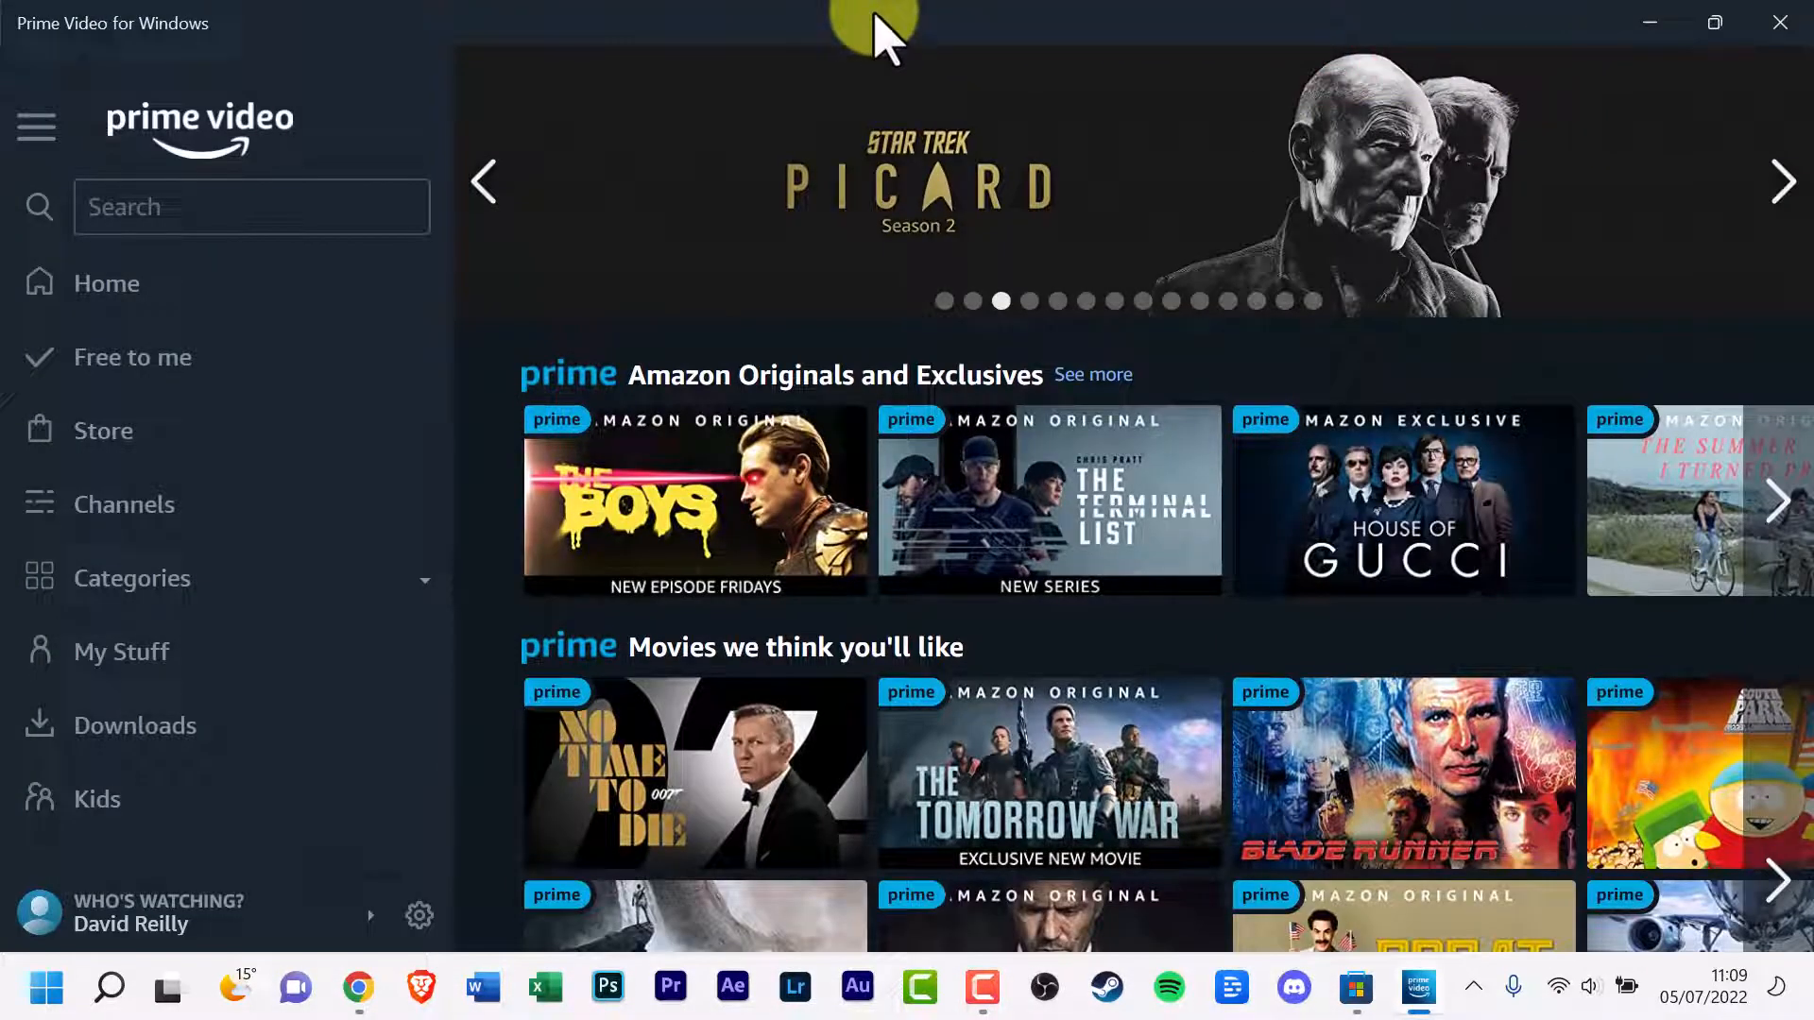